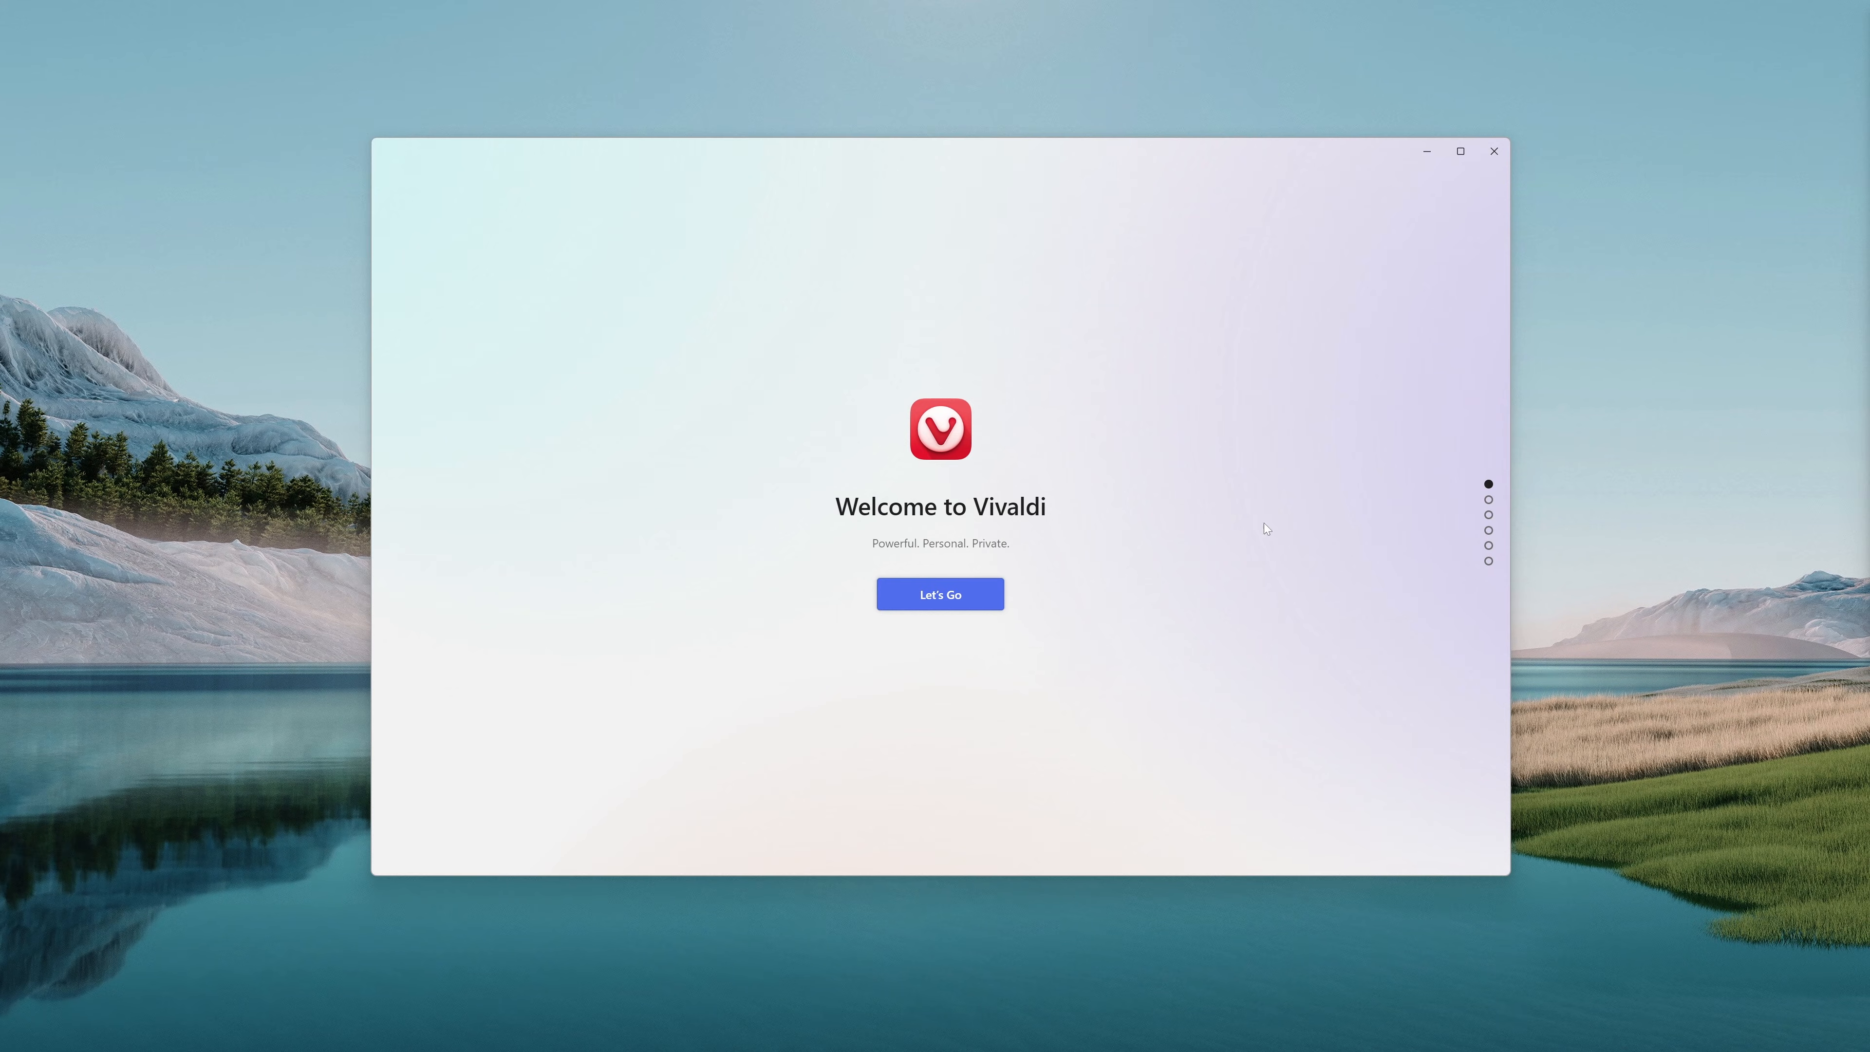
mouse_move(940, 594)
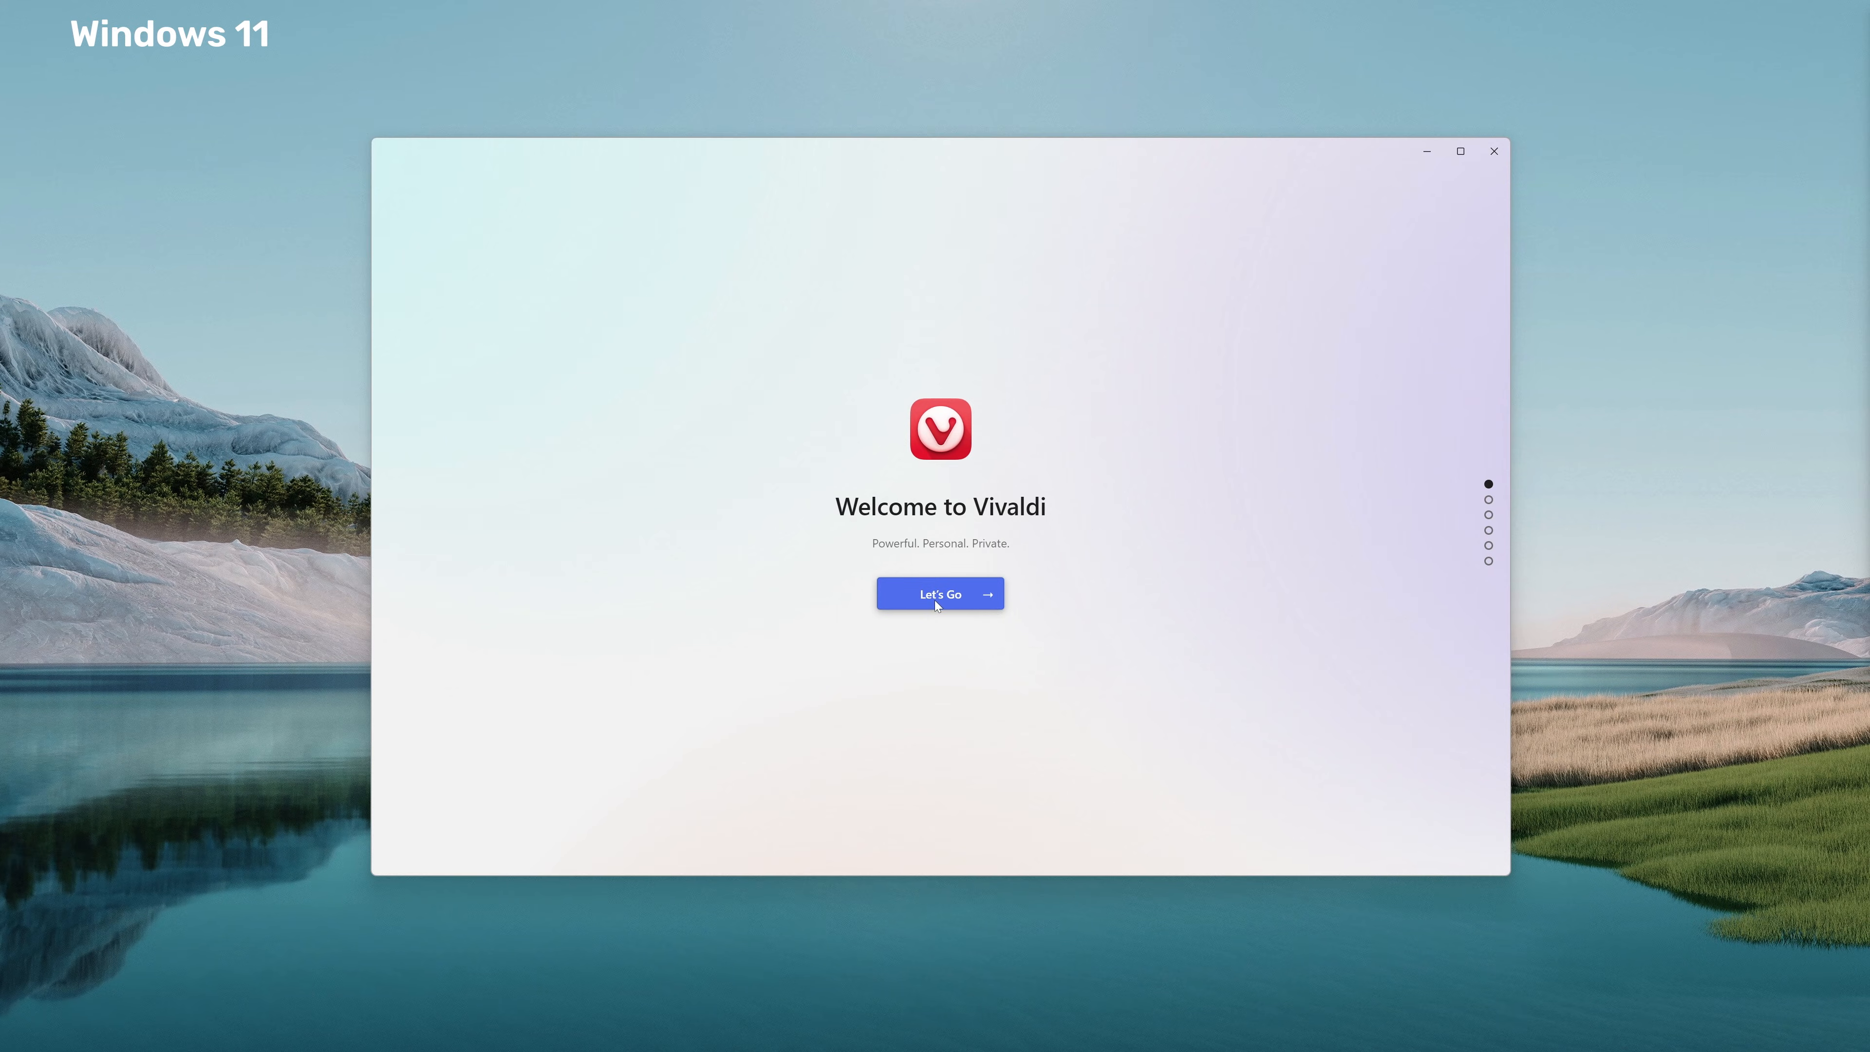
- Begin Vivaldi's first-run setup with Let's Go on the welcome screen
click(940, 593)
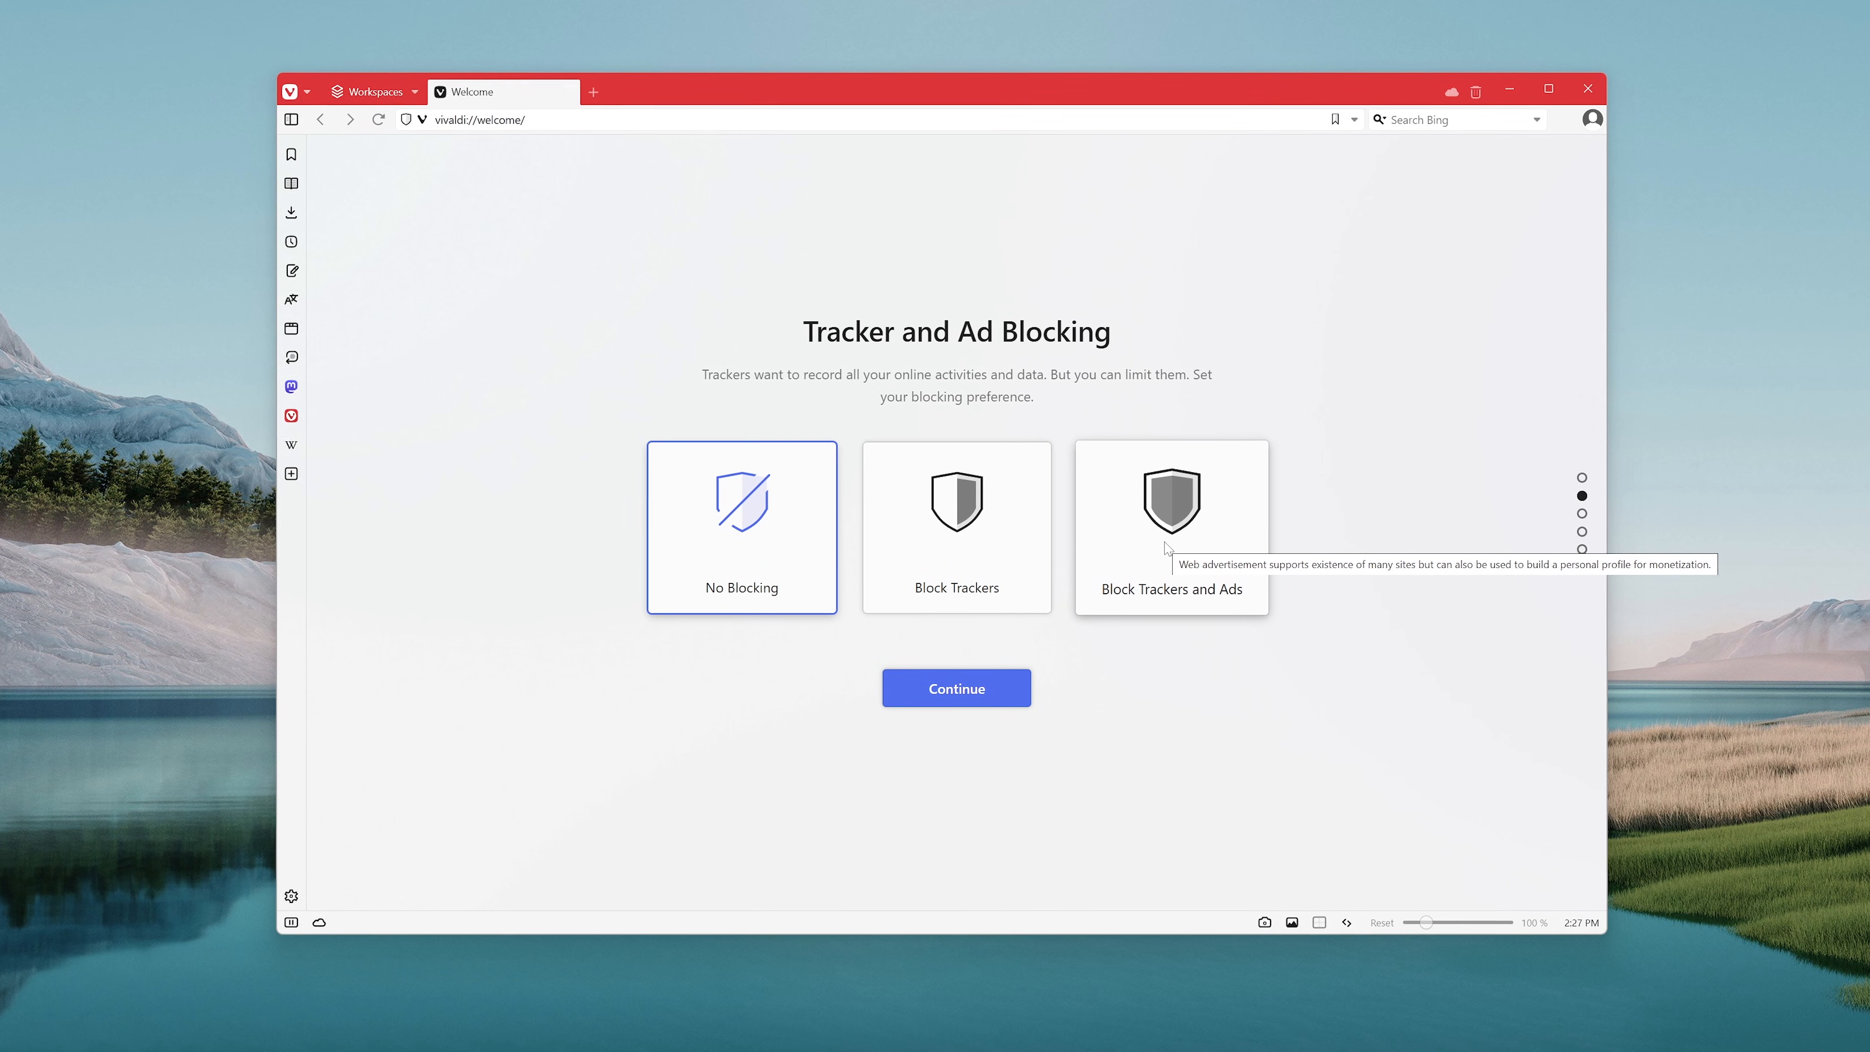
mouse_move(1066, 558)
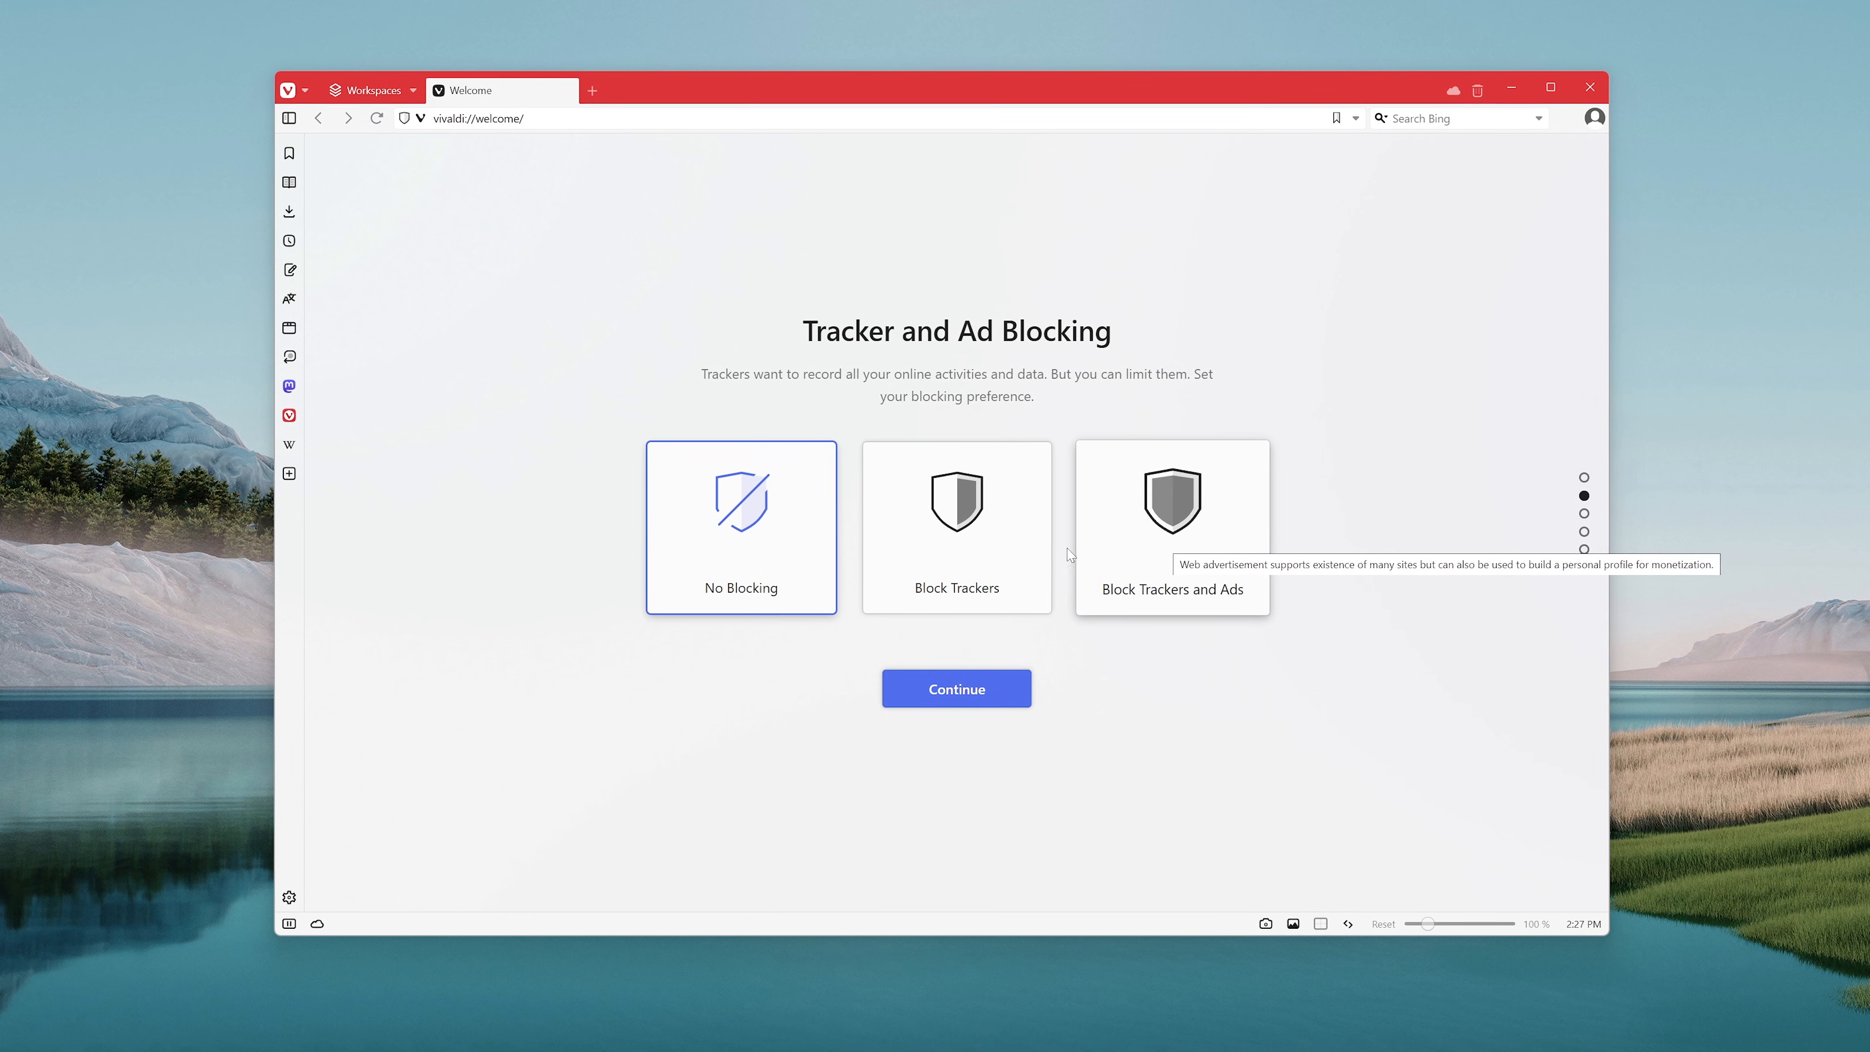
- Choose Block Trackers only as the blocking preference and continue
click(956, 527)
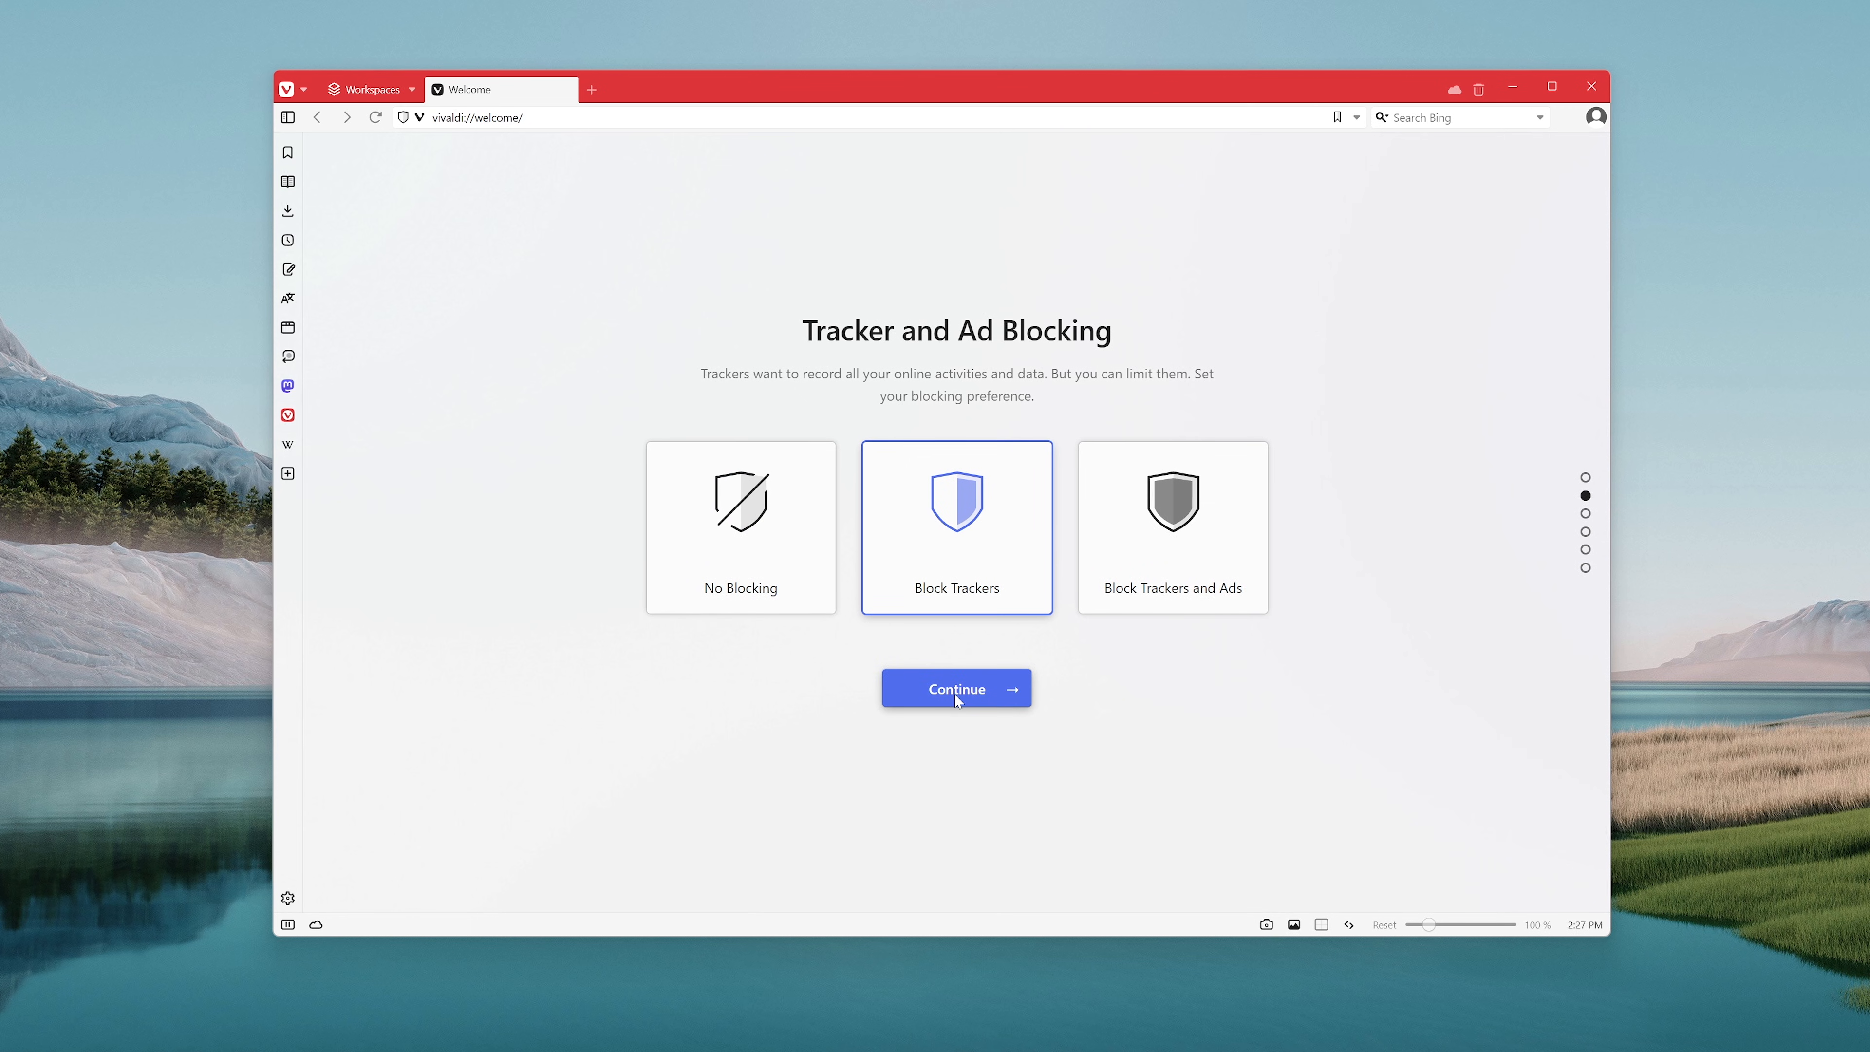
click(955, 689)
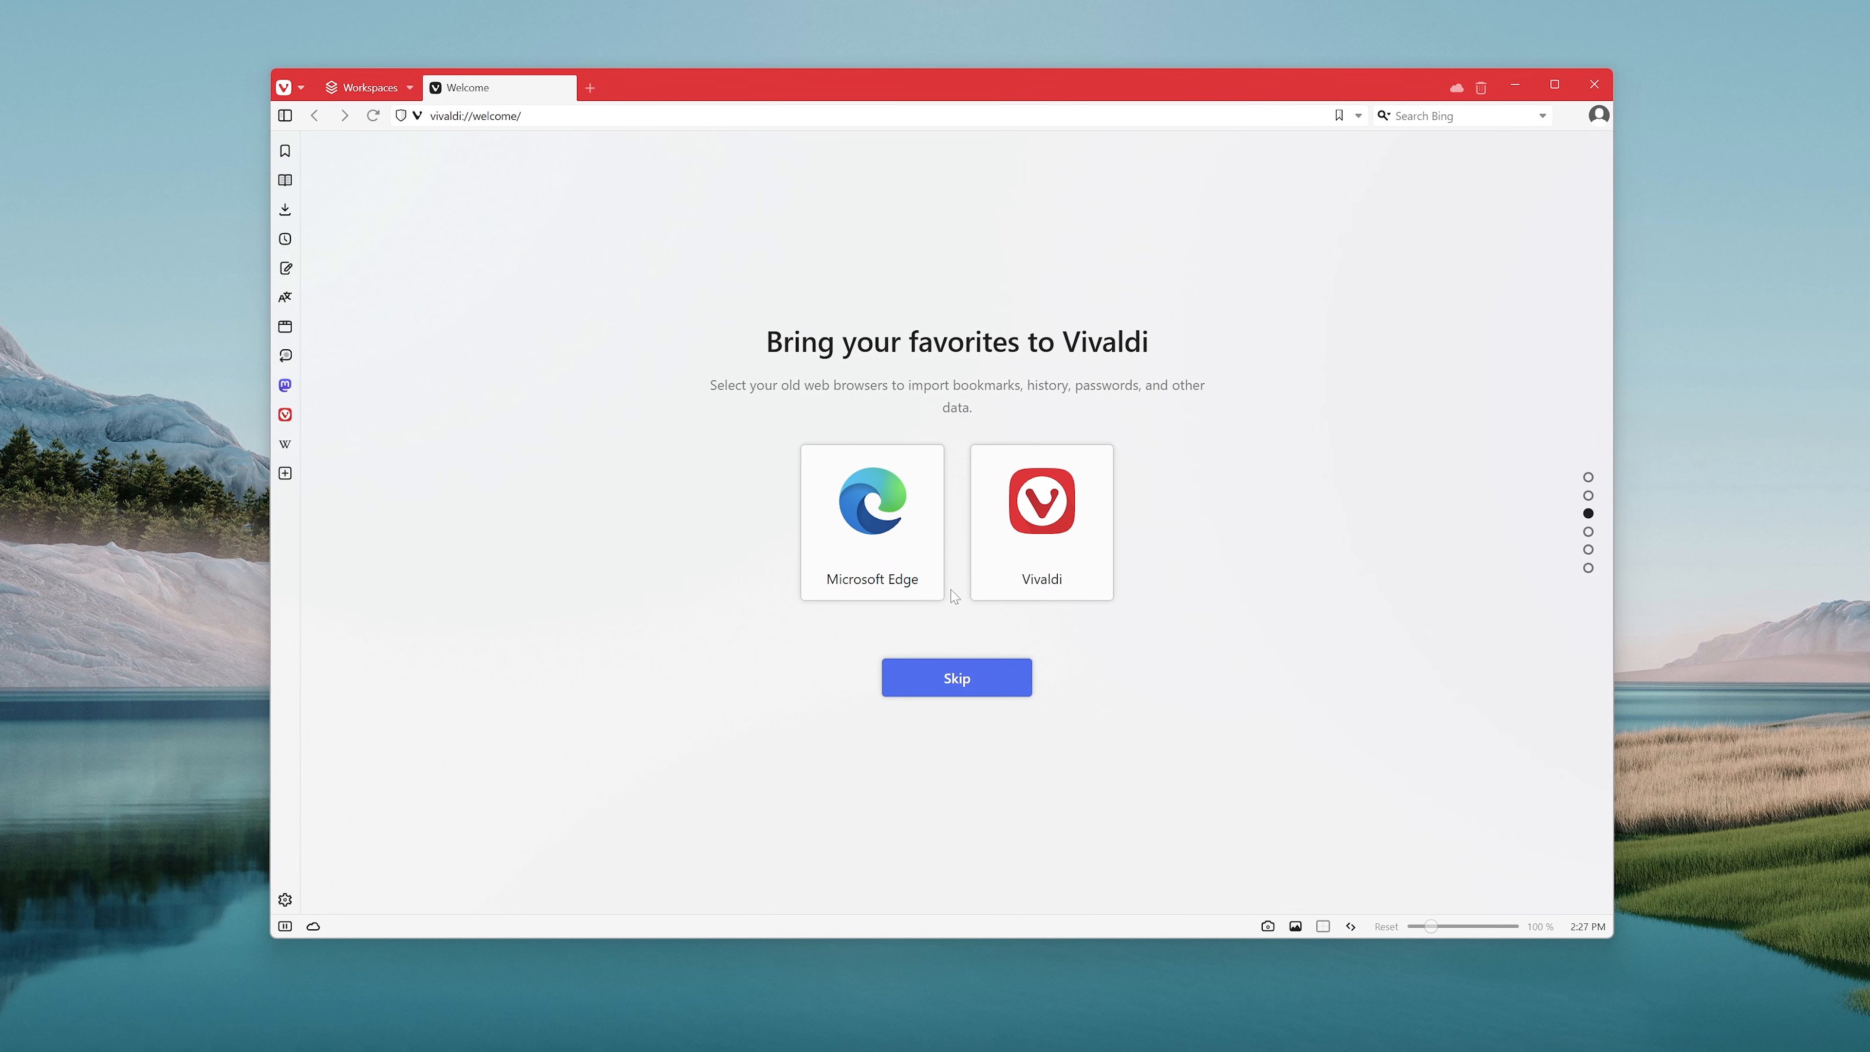
mouse_move(841, 409)
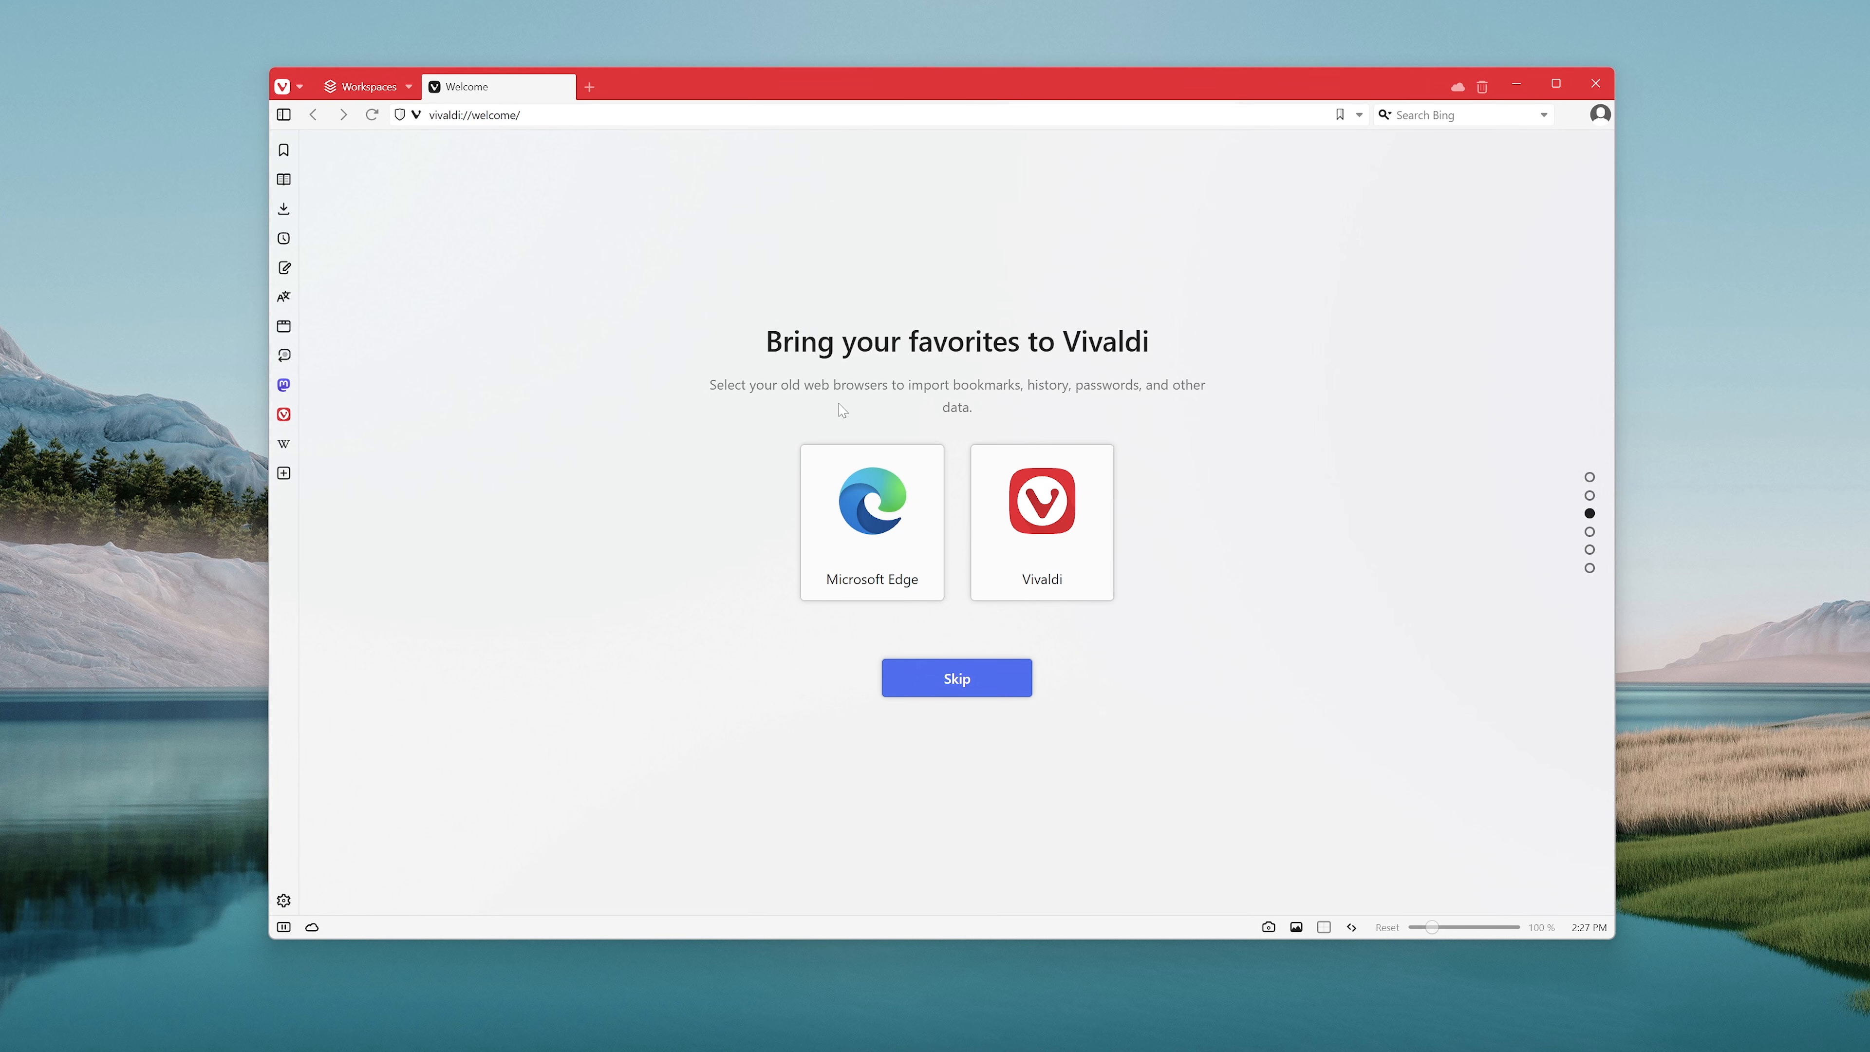
- Import browsing data from Microsoft Edge and continue past the import step
click(871, 522)
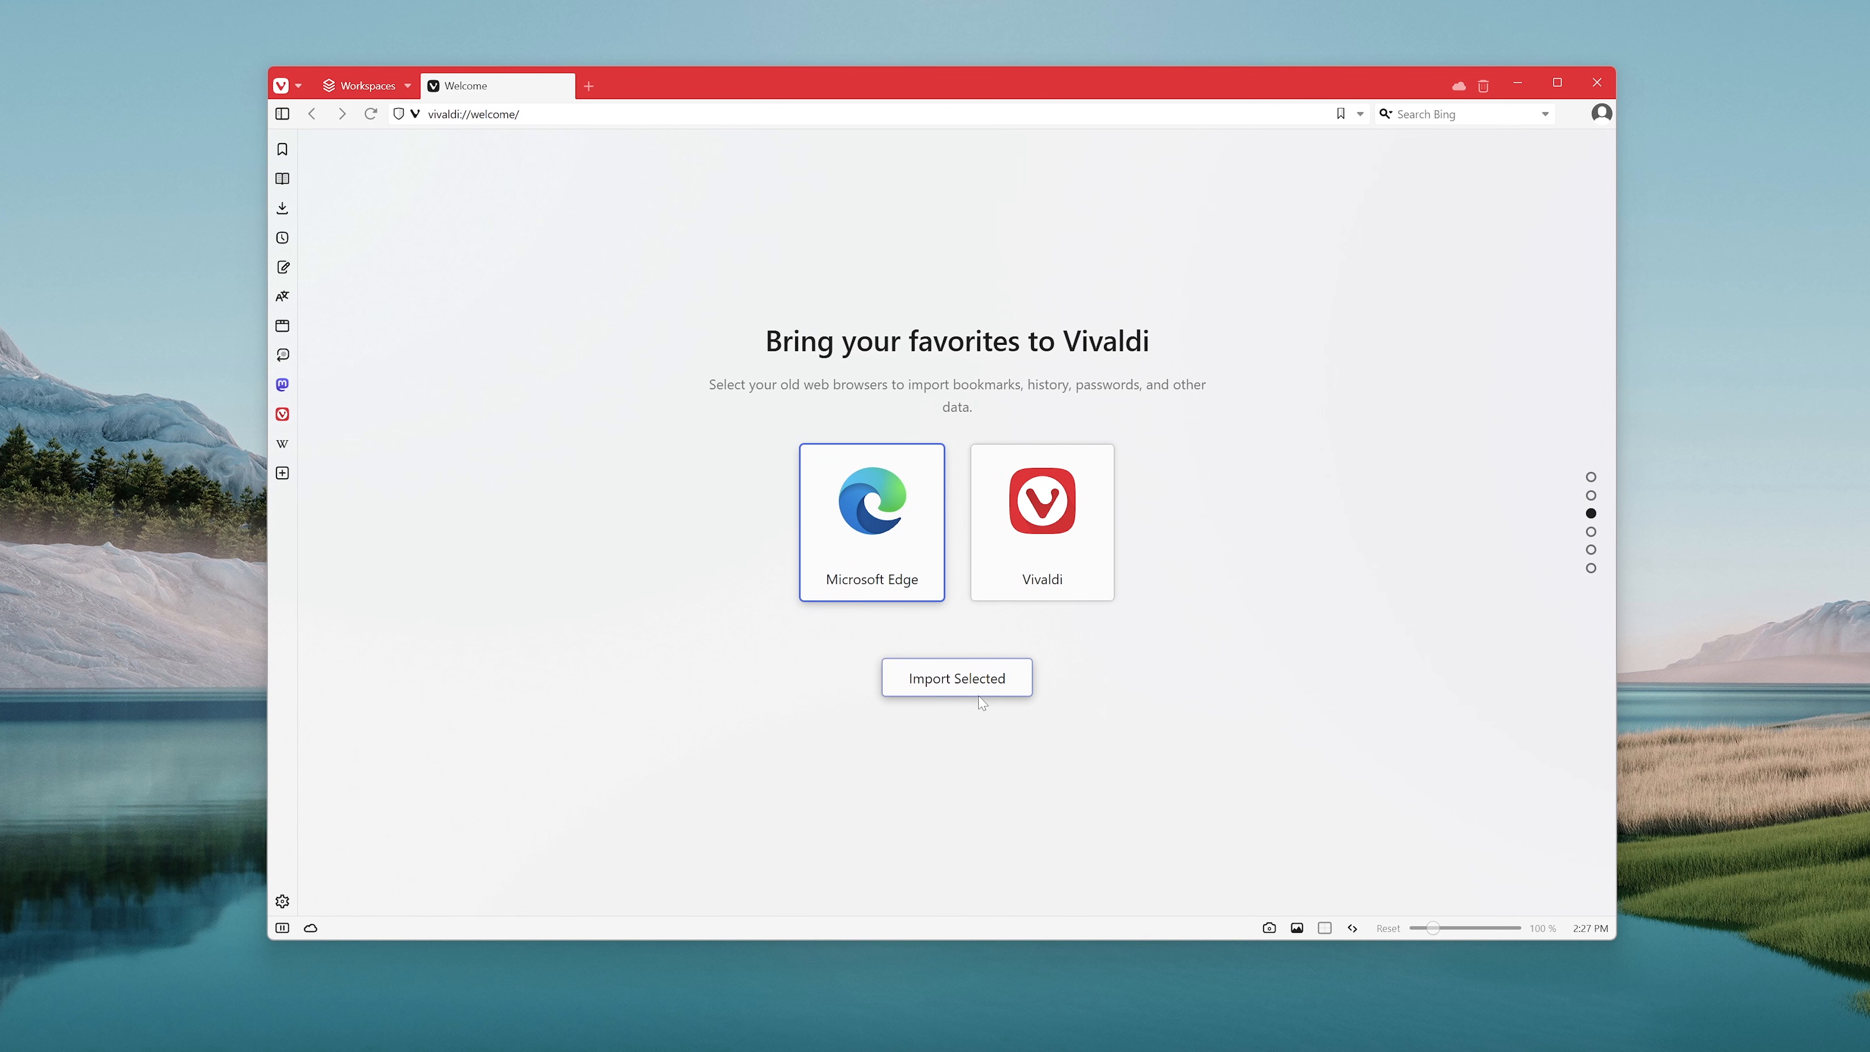
click(955, 678)
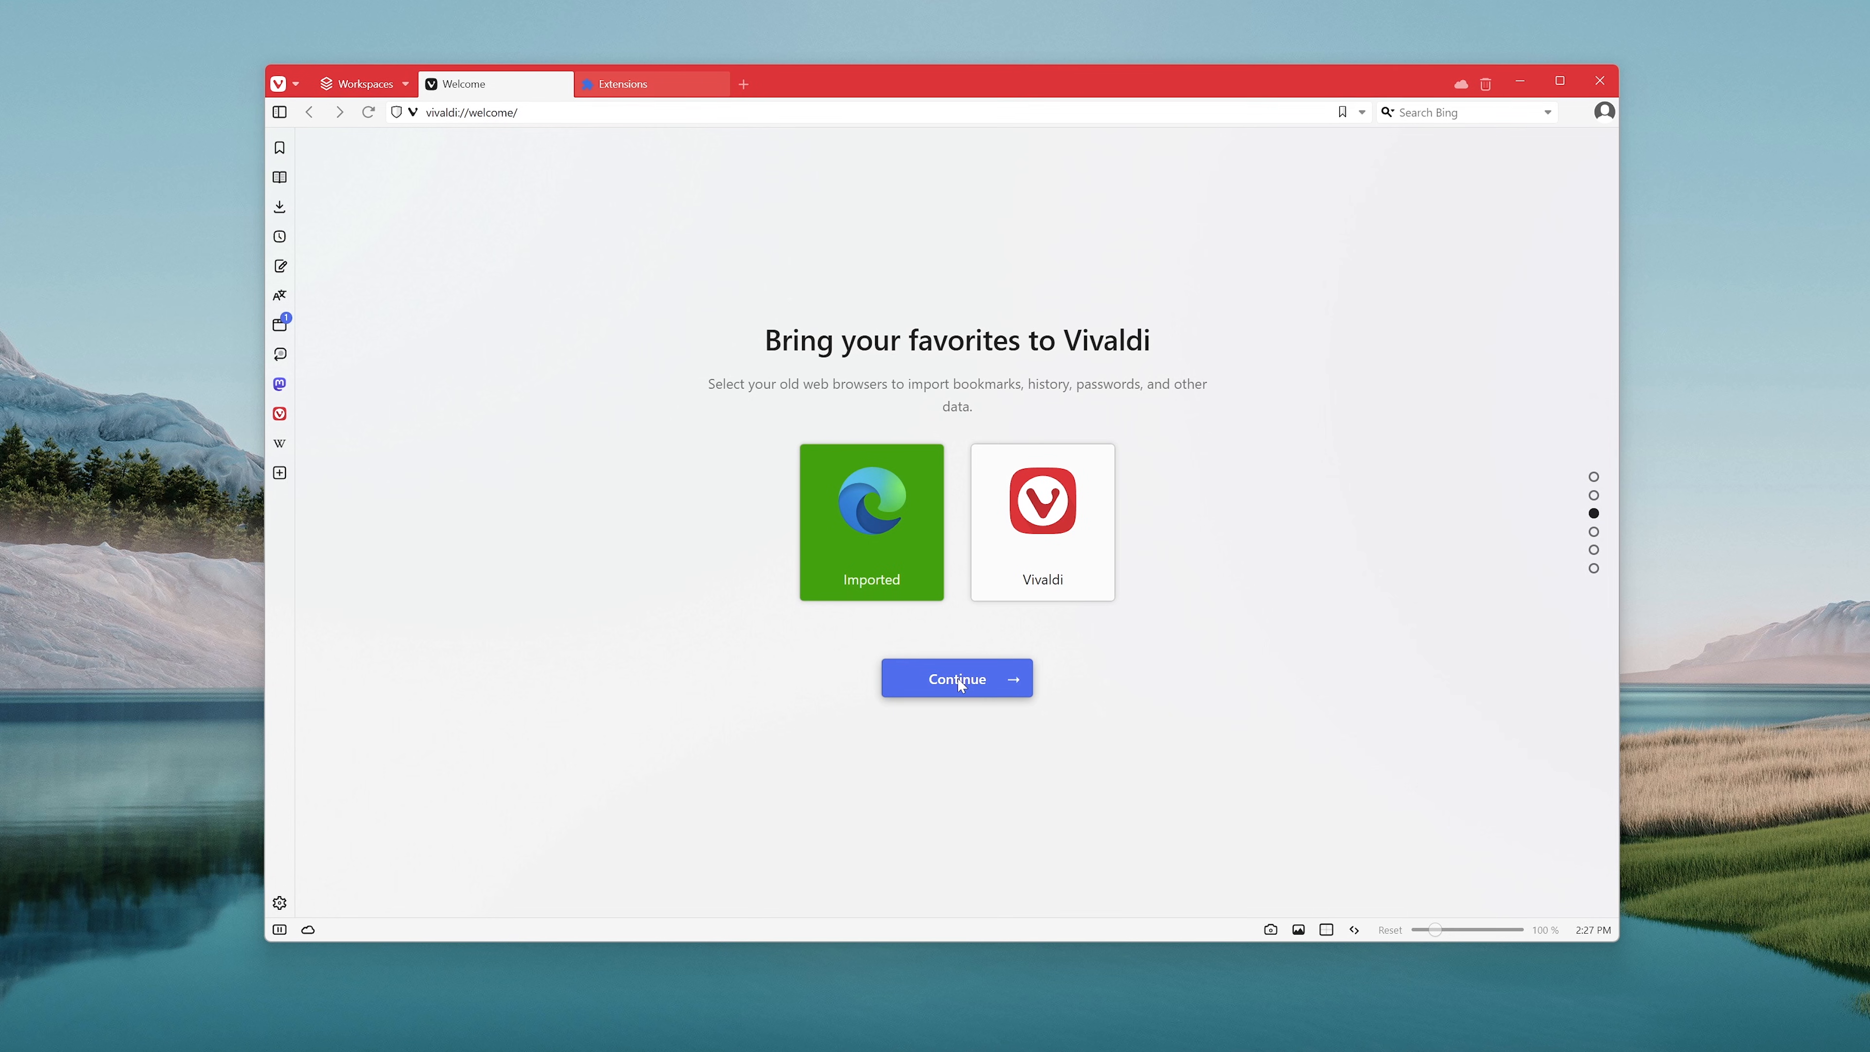
click(956, 678)
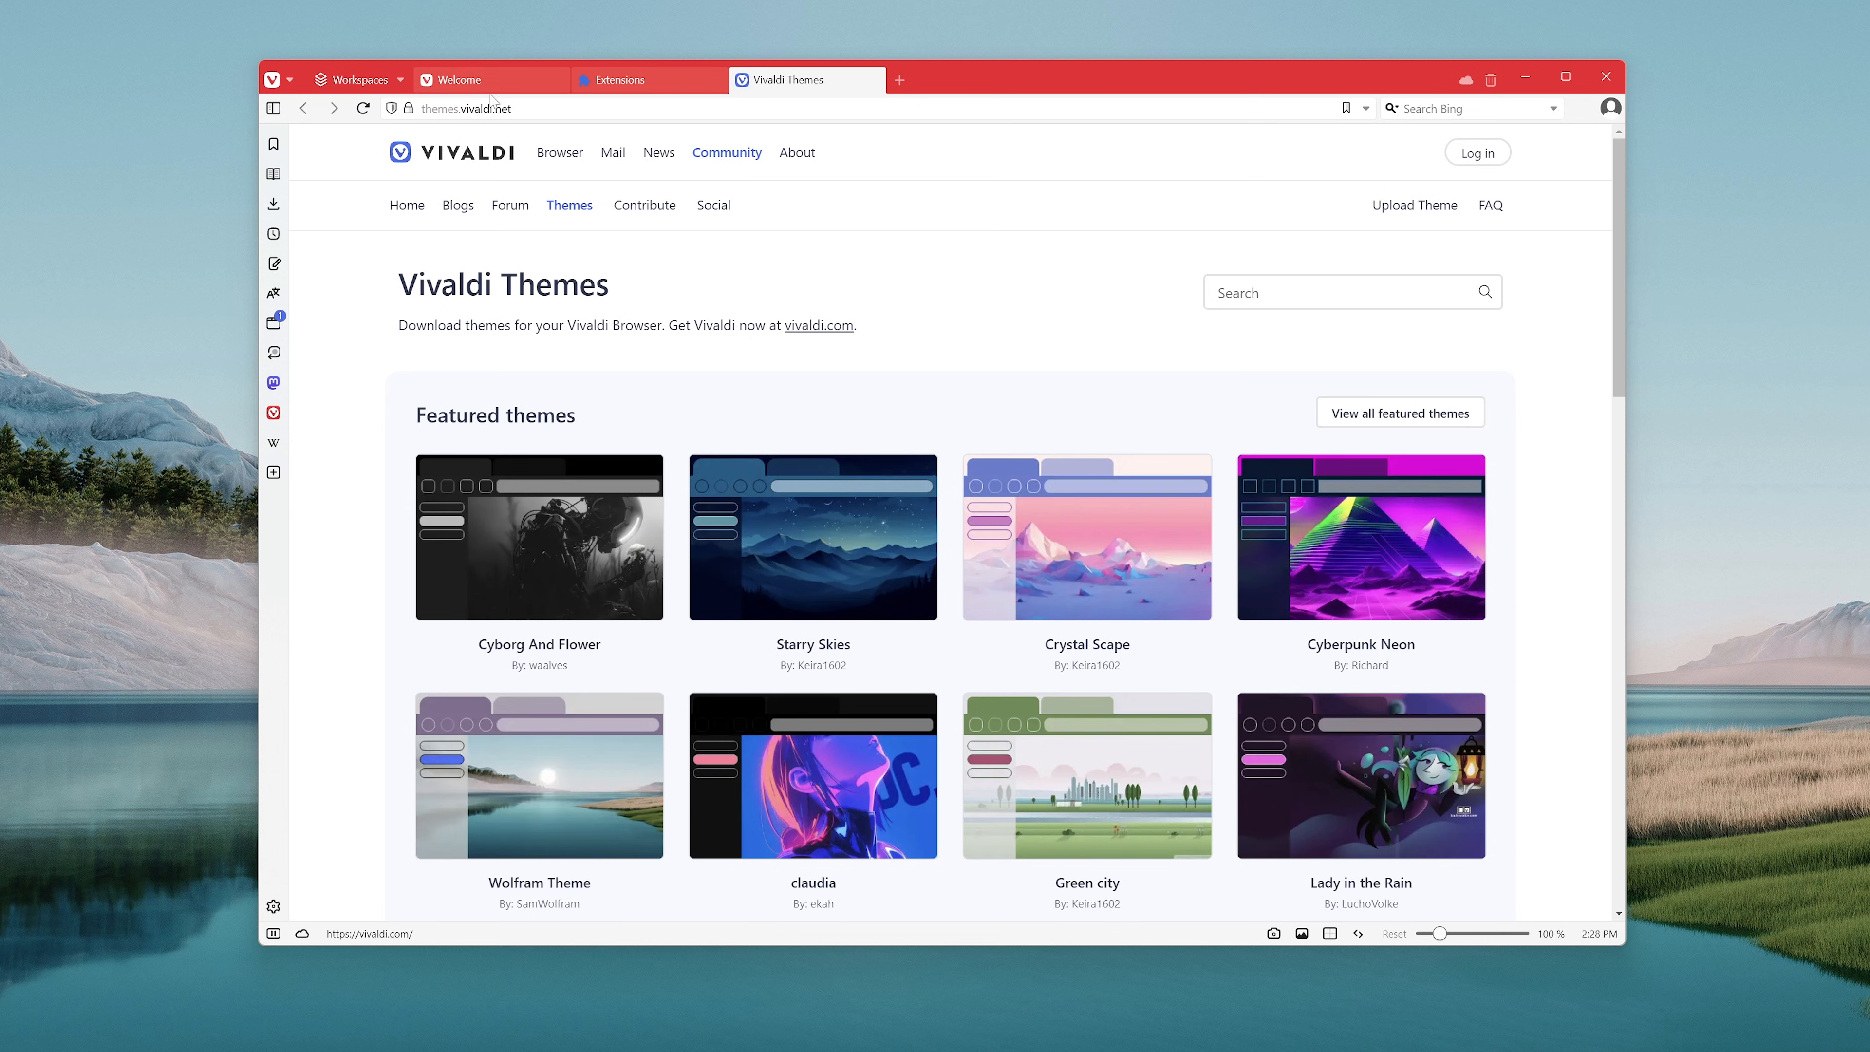
- Preview the Dark and other themes, keep the default Vivaldi theme, and continue
click(459, 79)
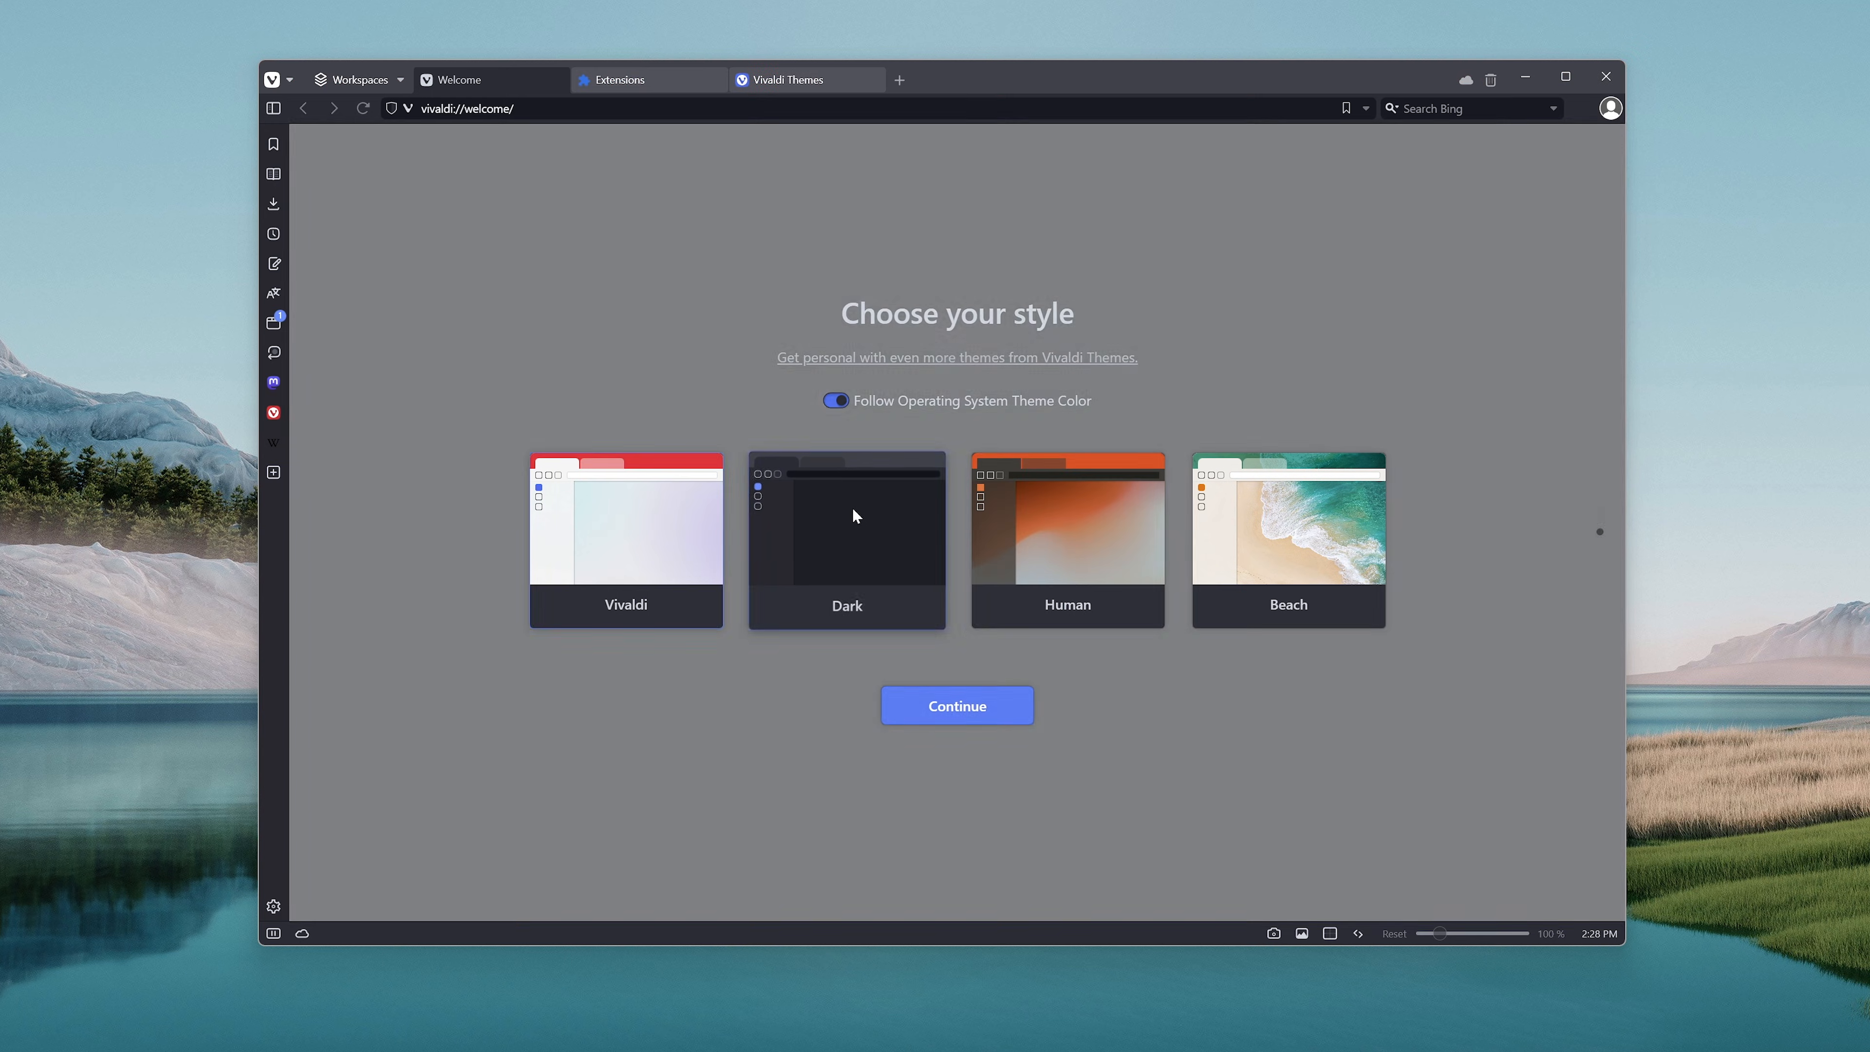
click(846, 517)
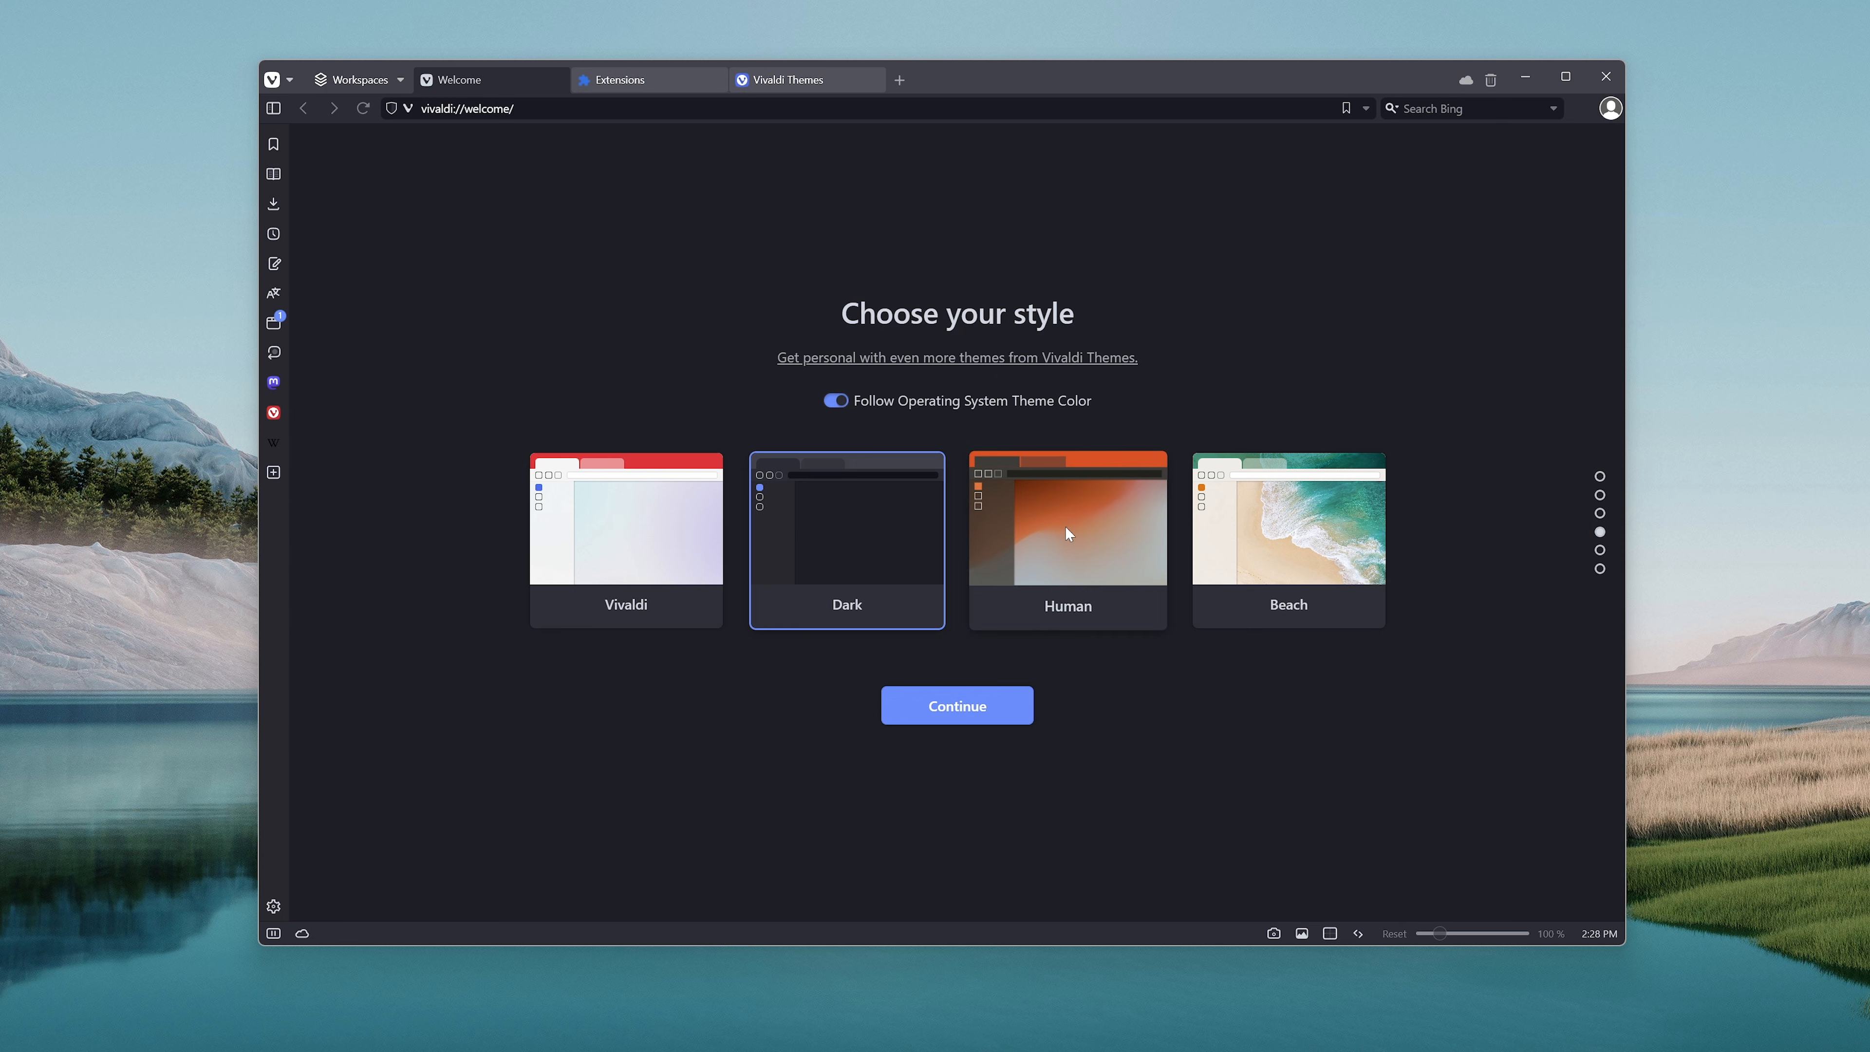
click(1287, 519)
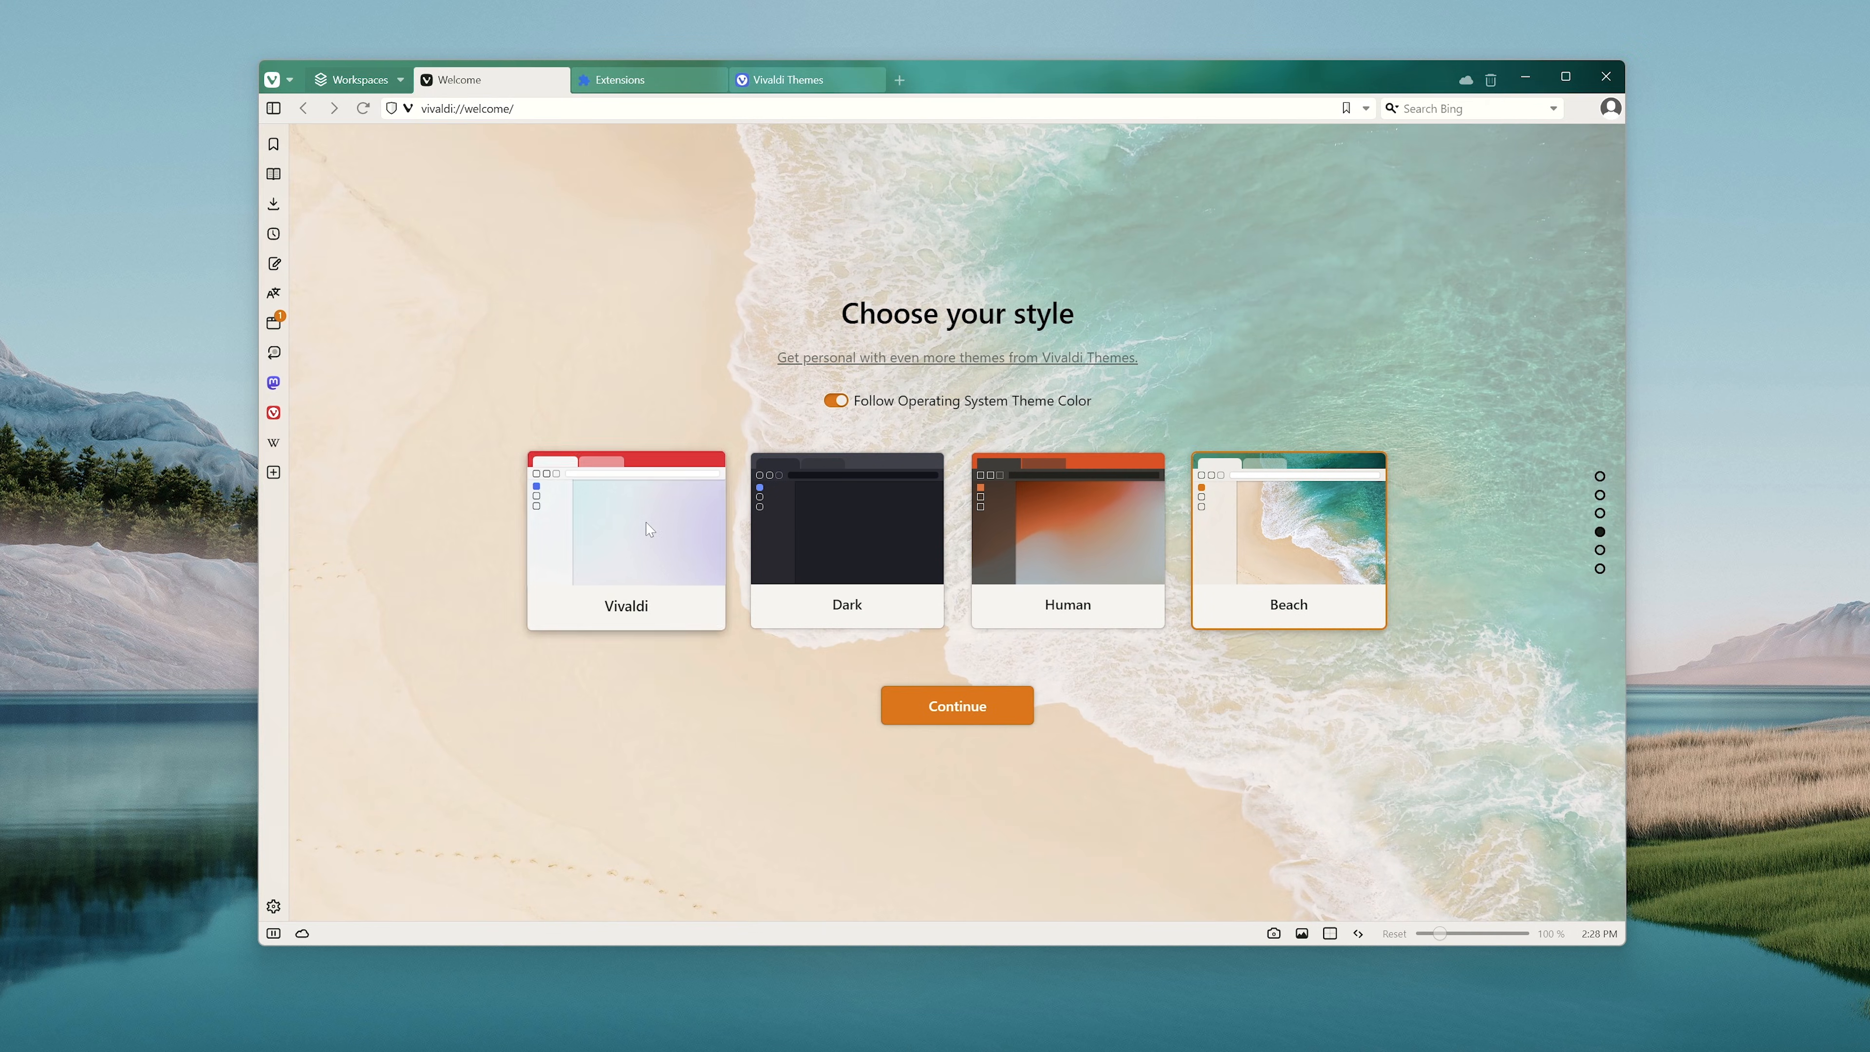
click(625, 540)
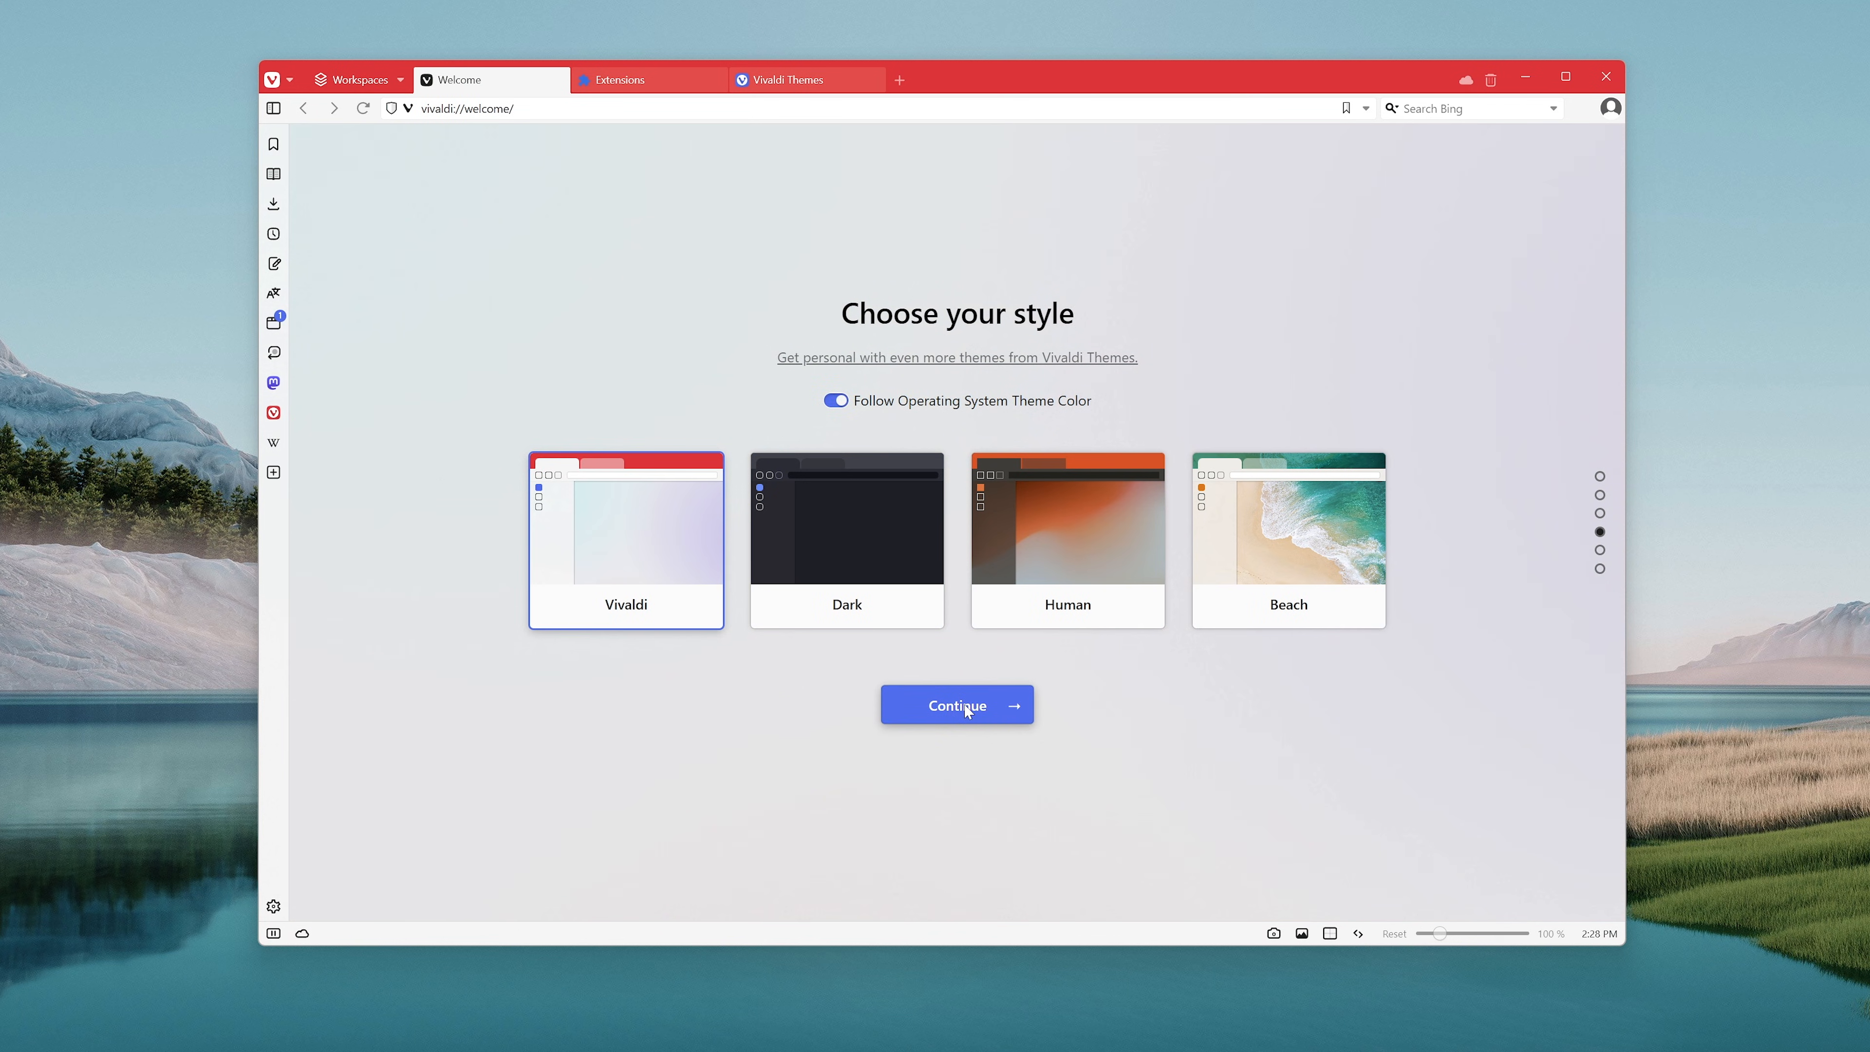
click(956, 703)
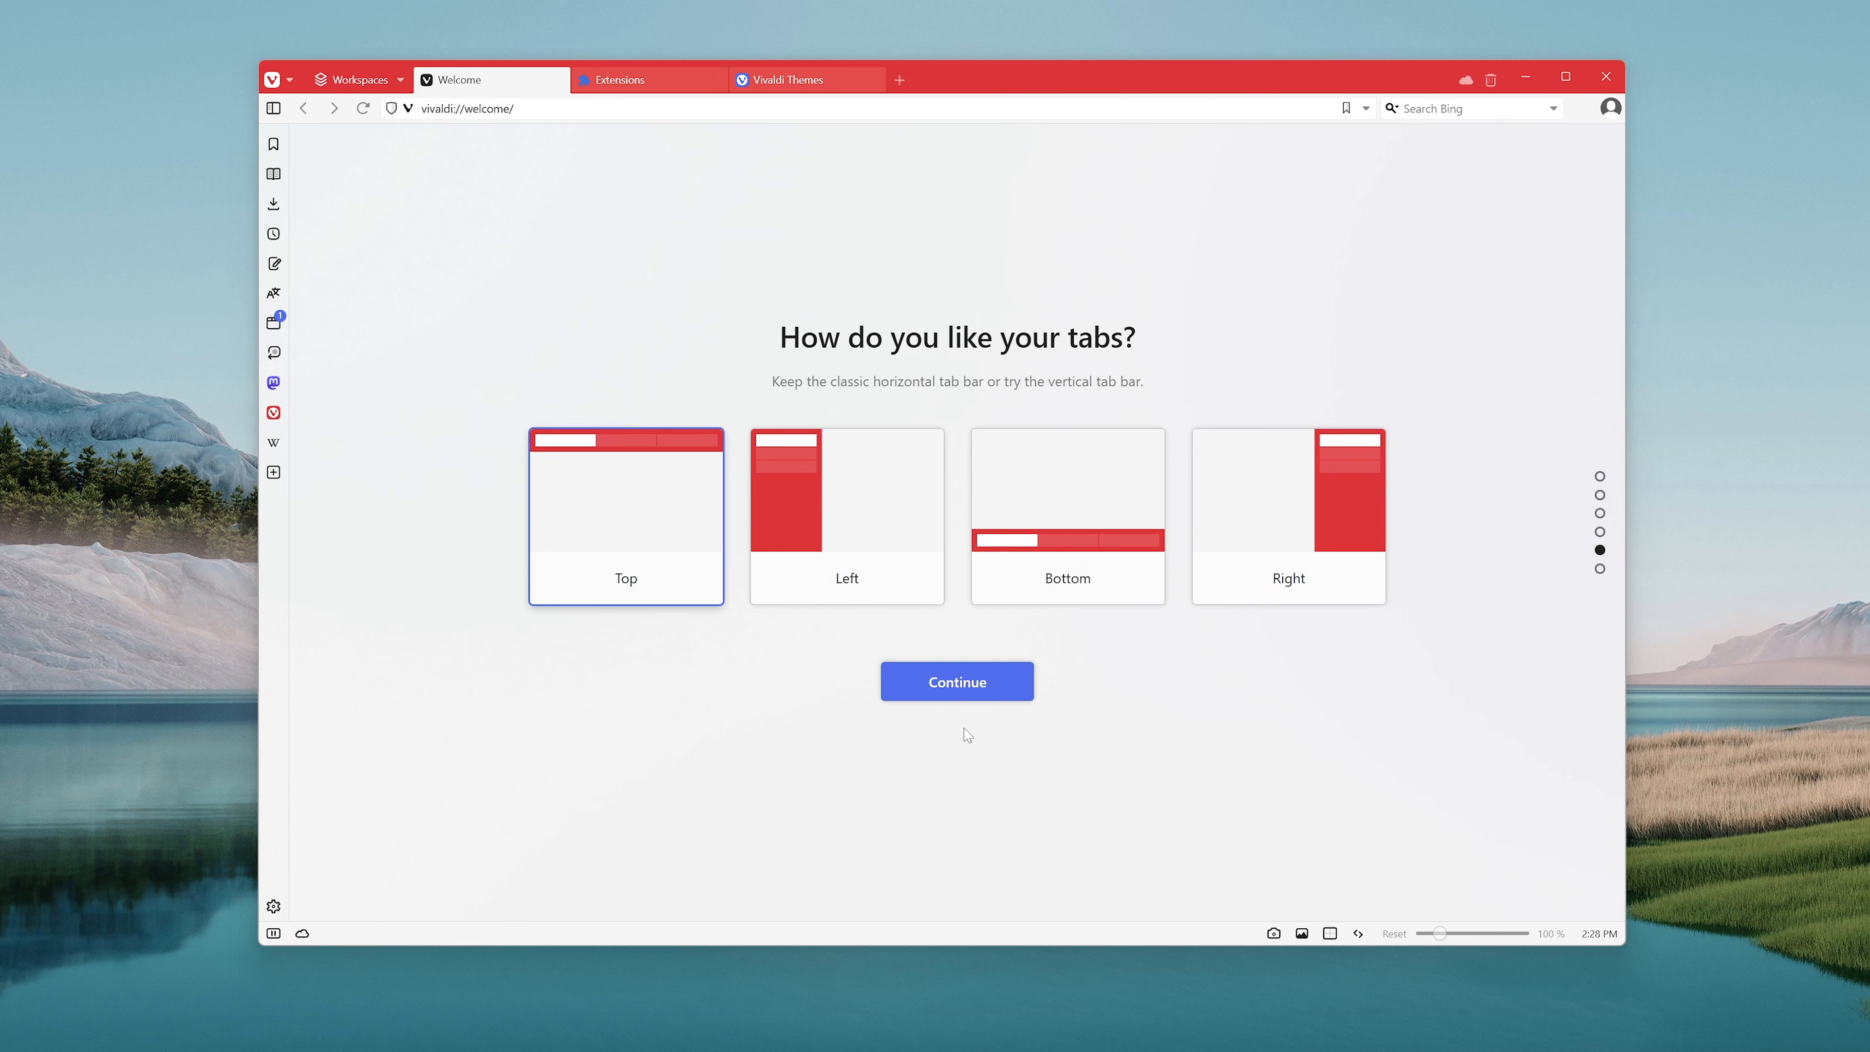
mouse_move(867, 734)
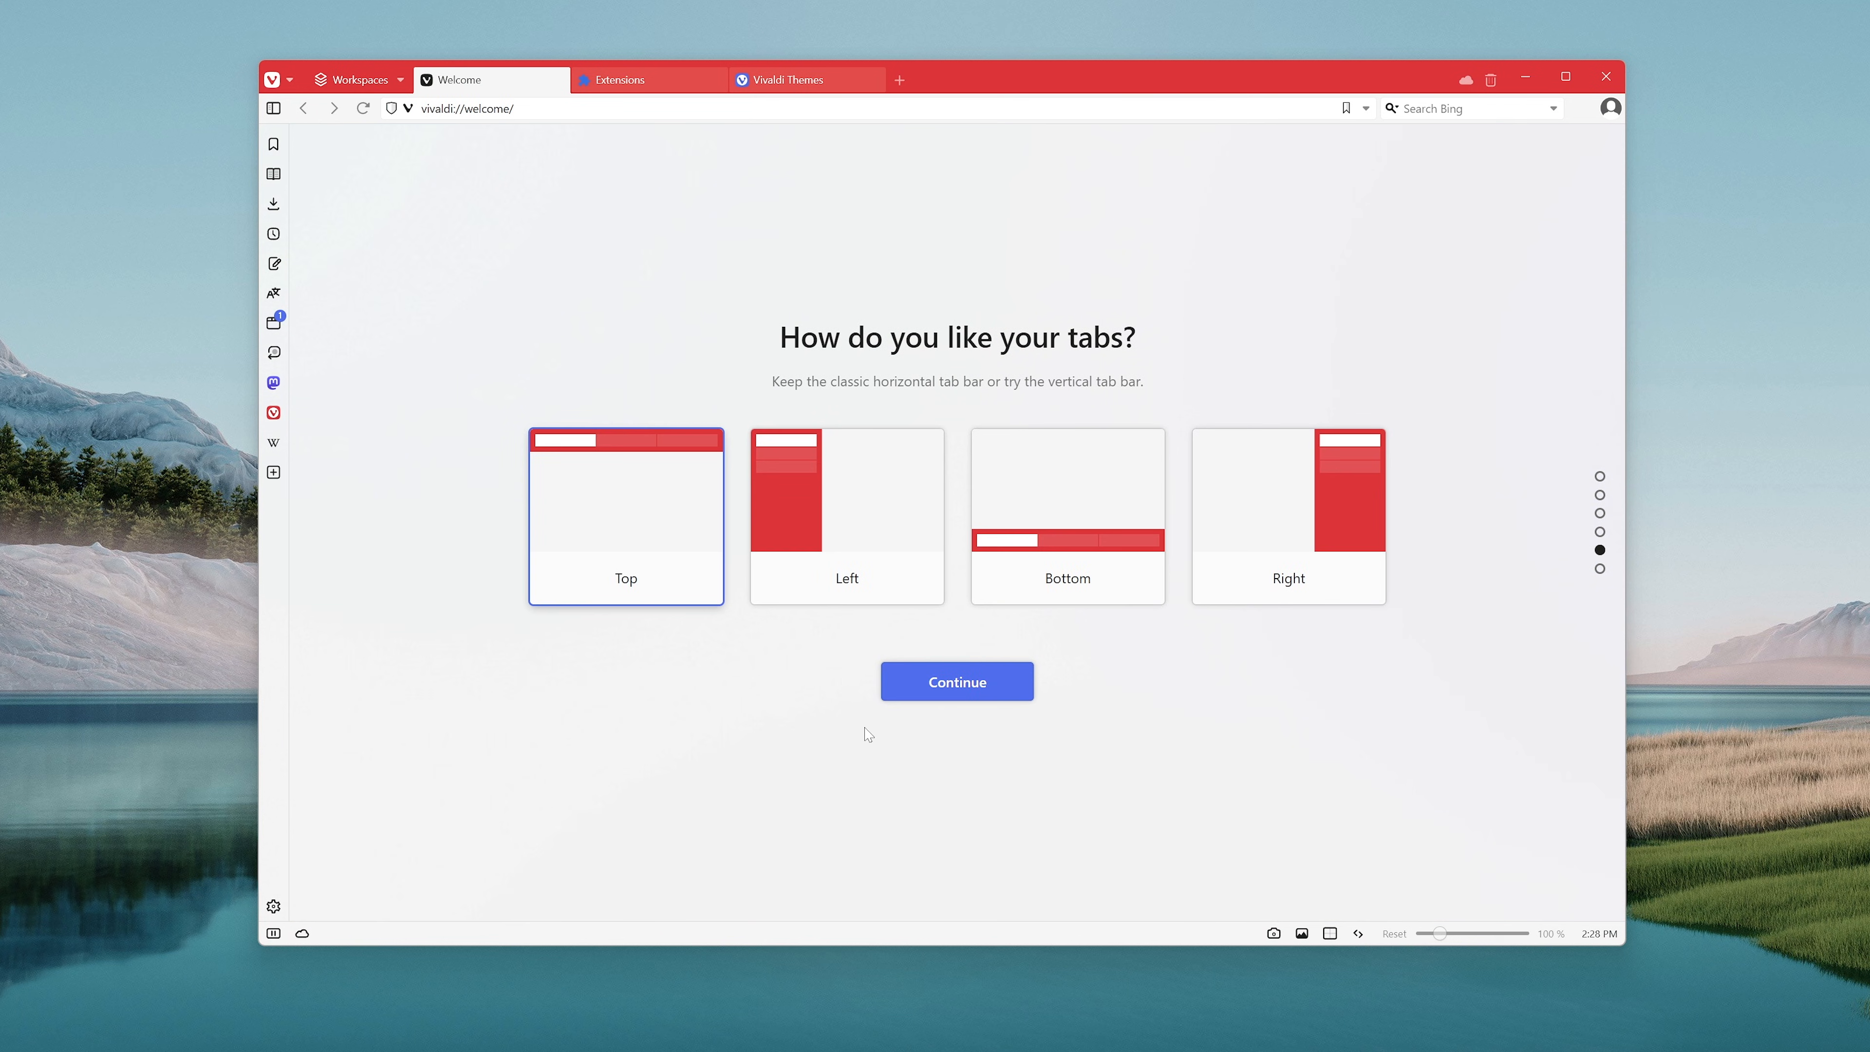
- Preview tabs on the left and along the bottom before keeping them at the top
click(845, 515)
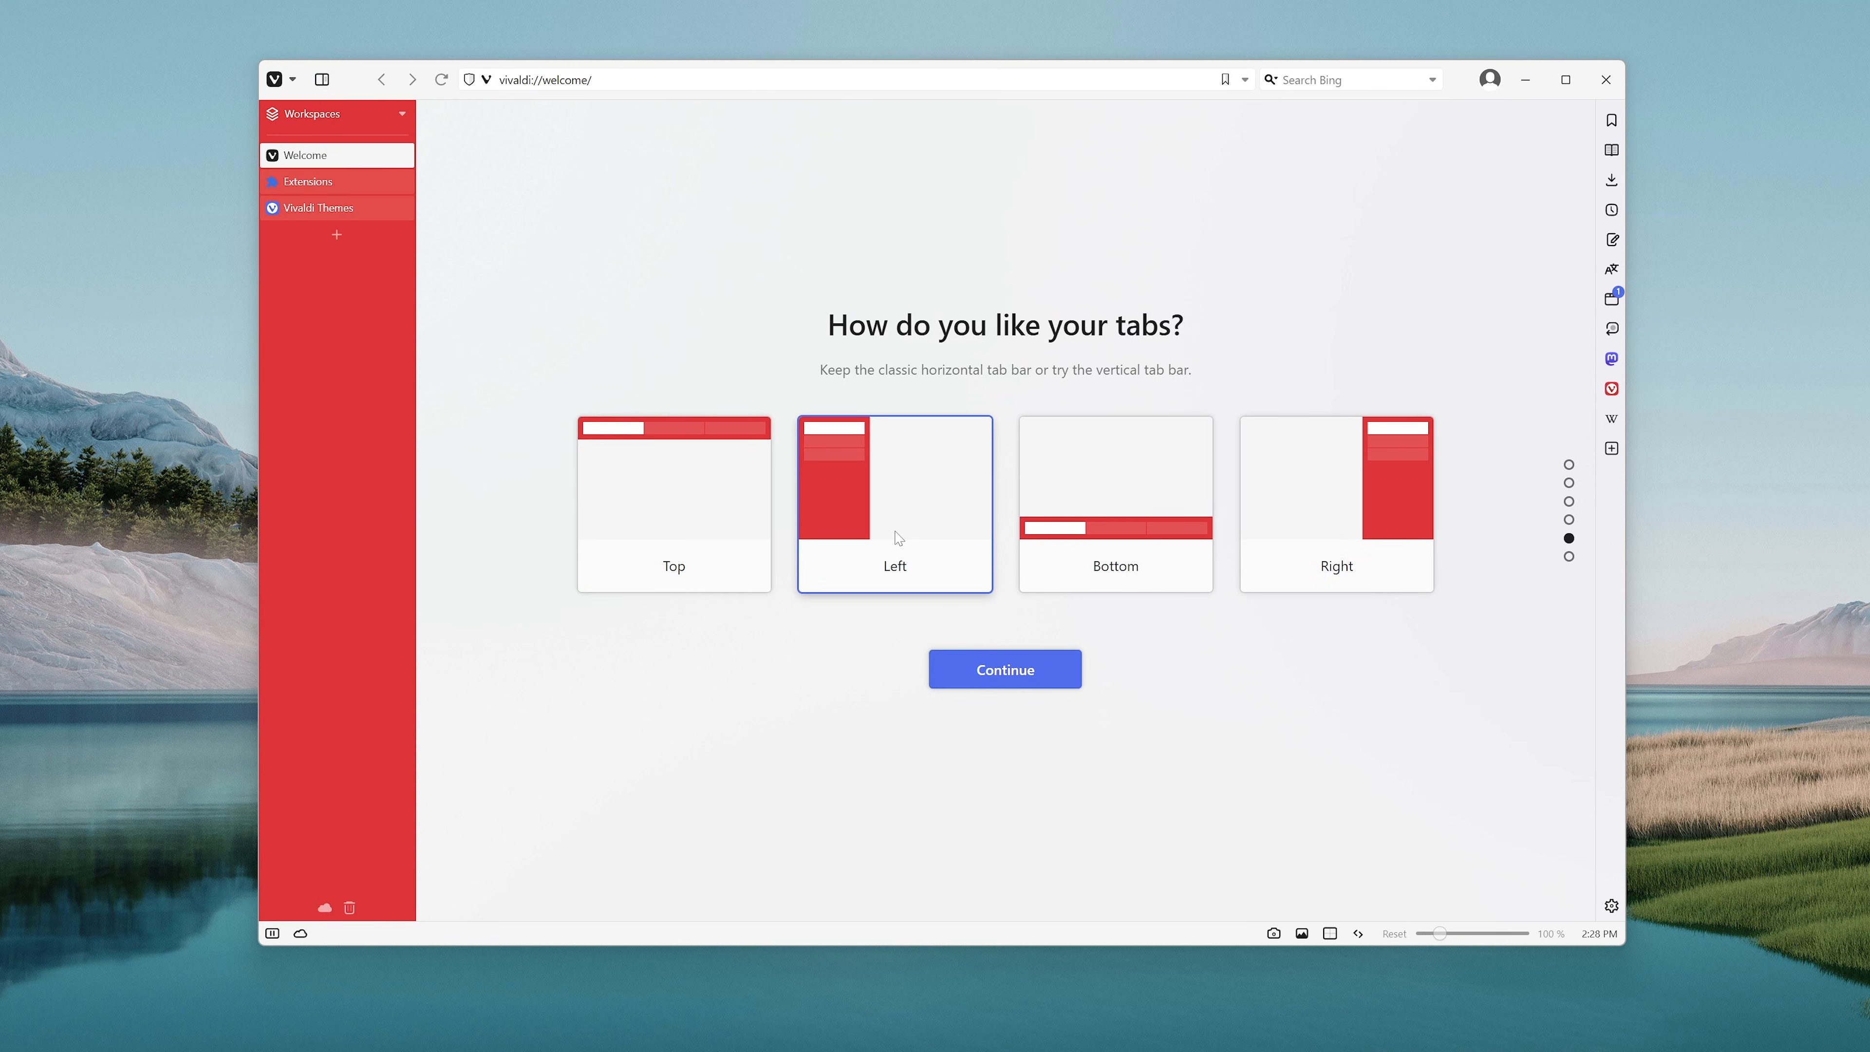
mouse_move(1142, 490)
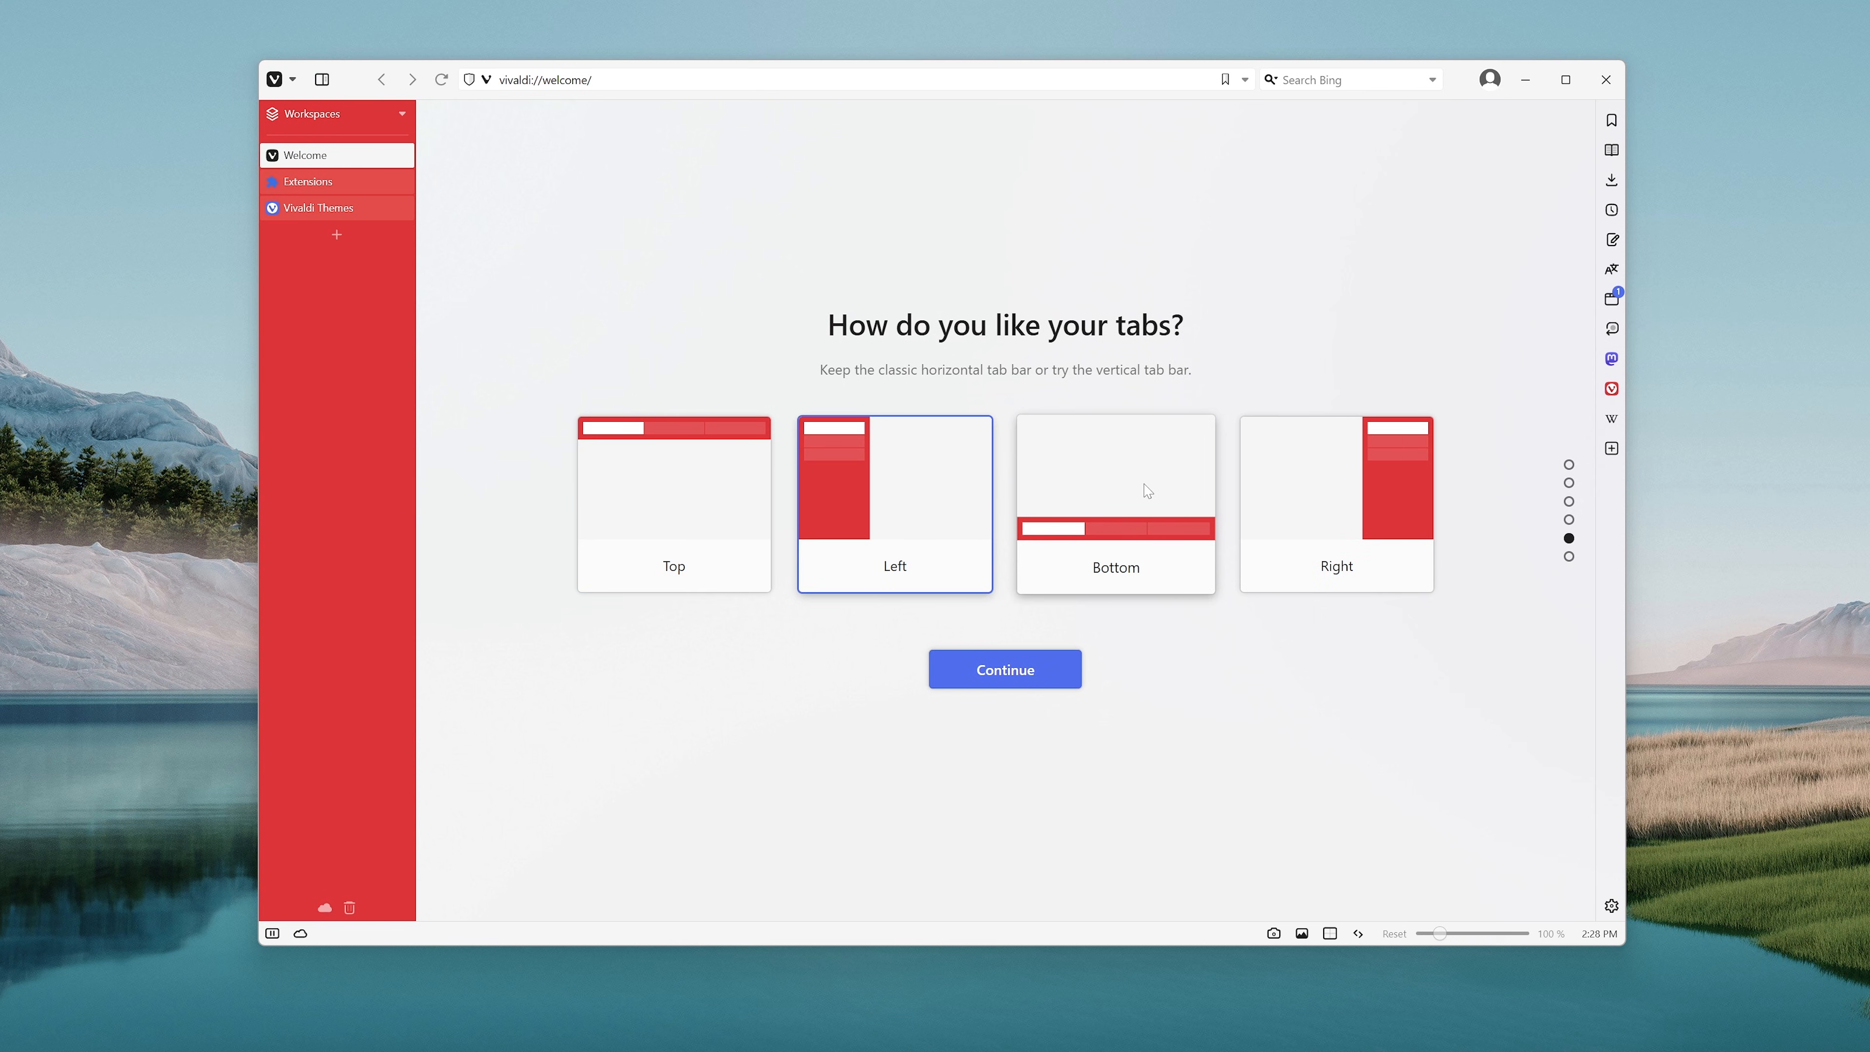
click(1115, 500)
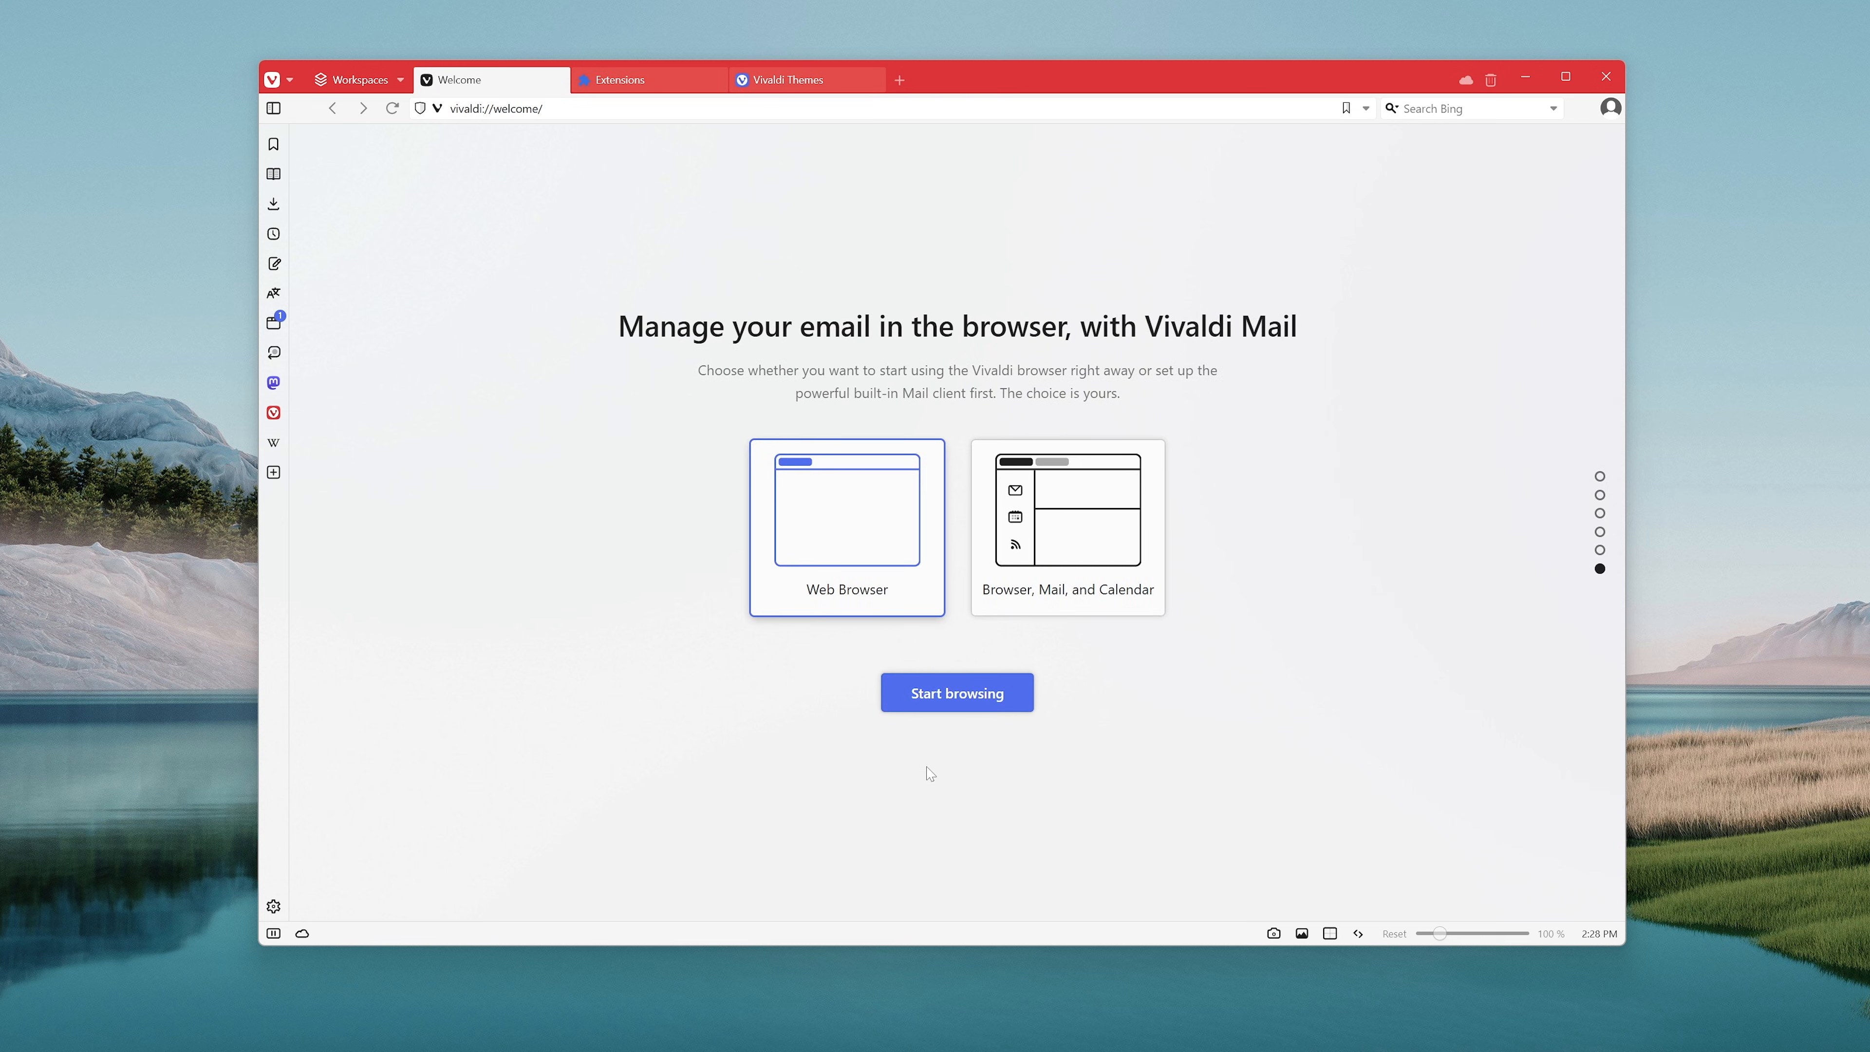
mouse_move(910, 779)
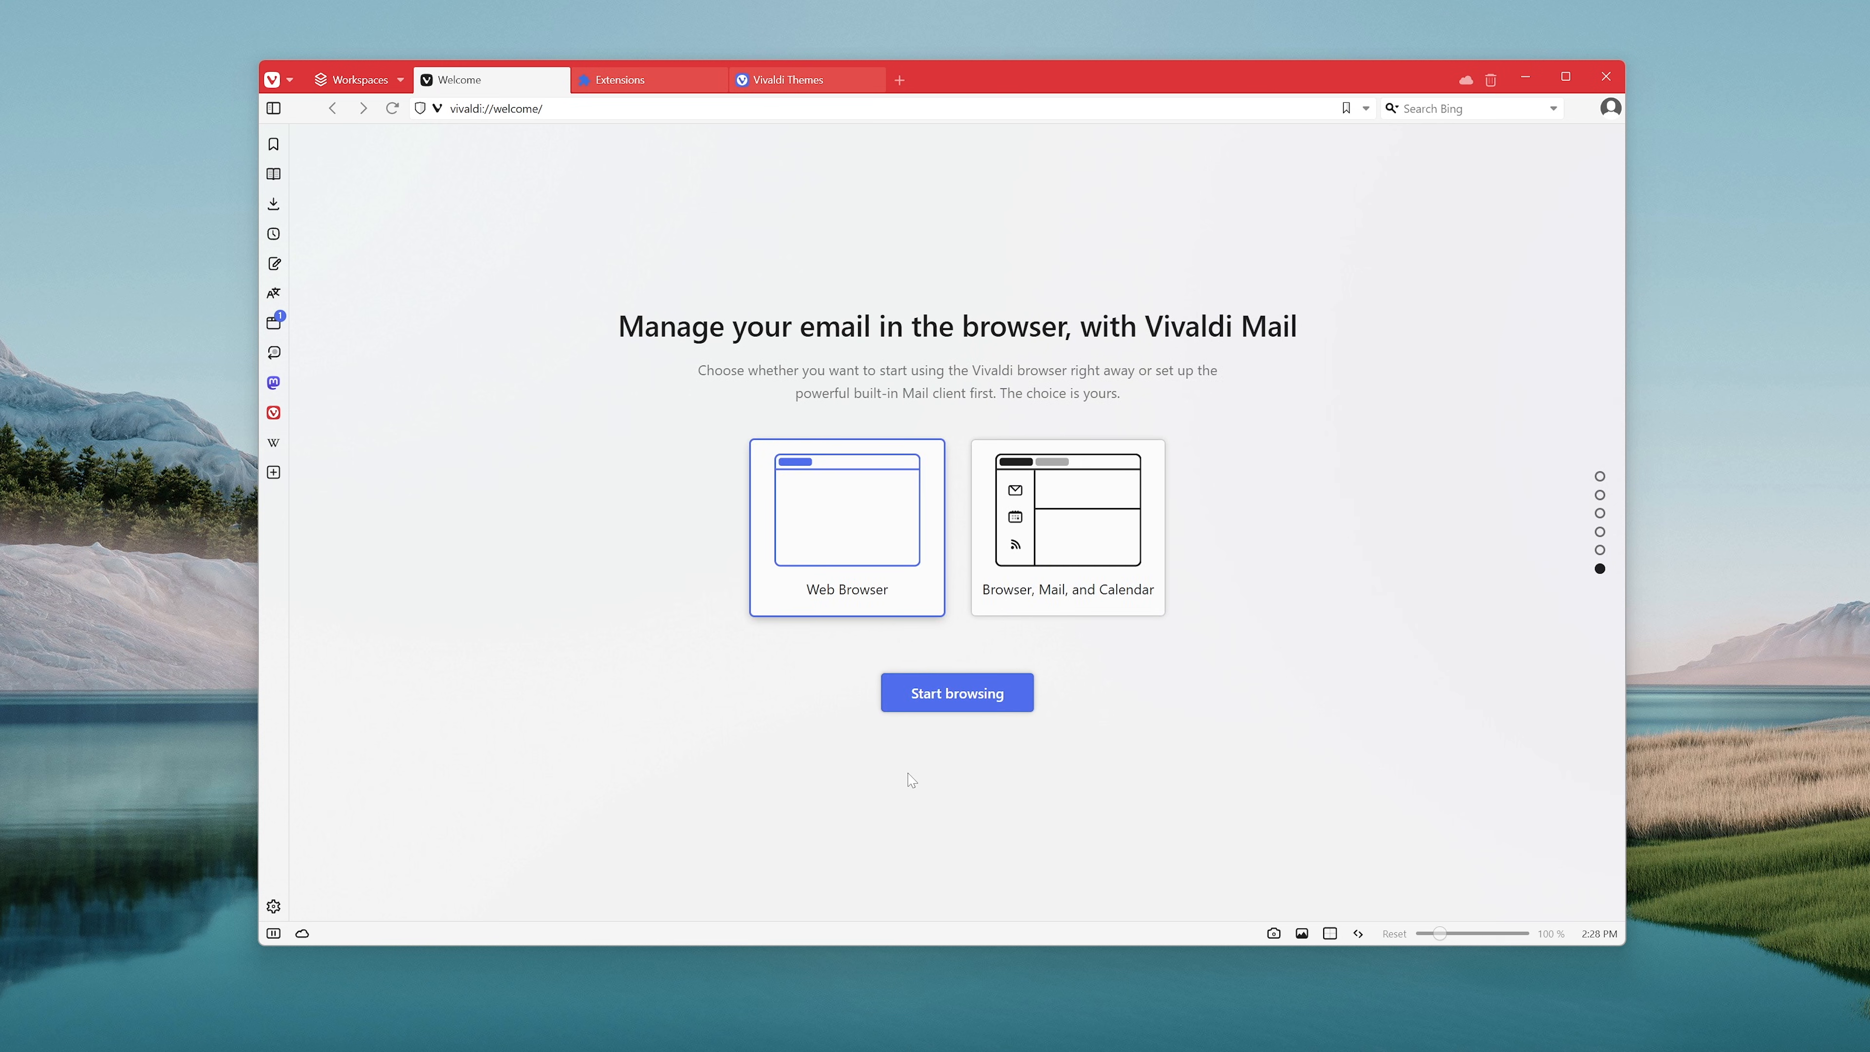
mouse_move(912, 786)
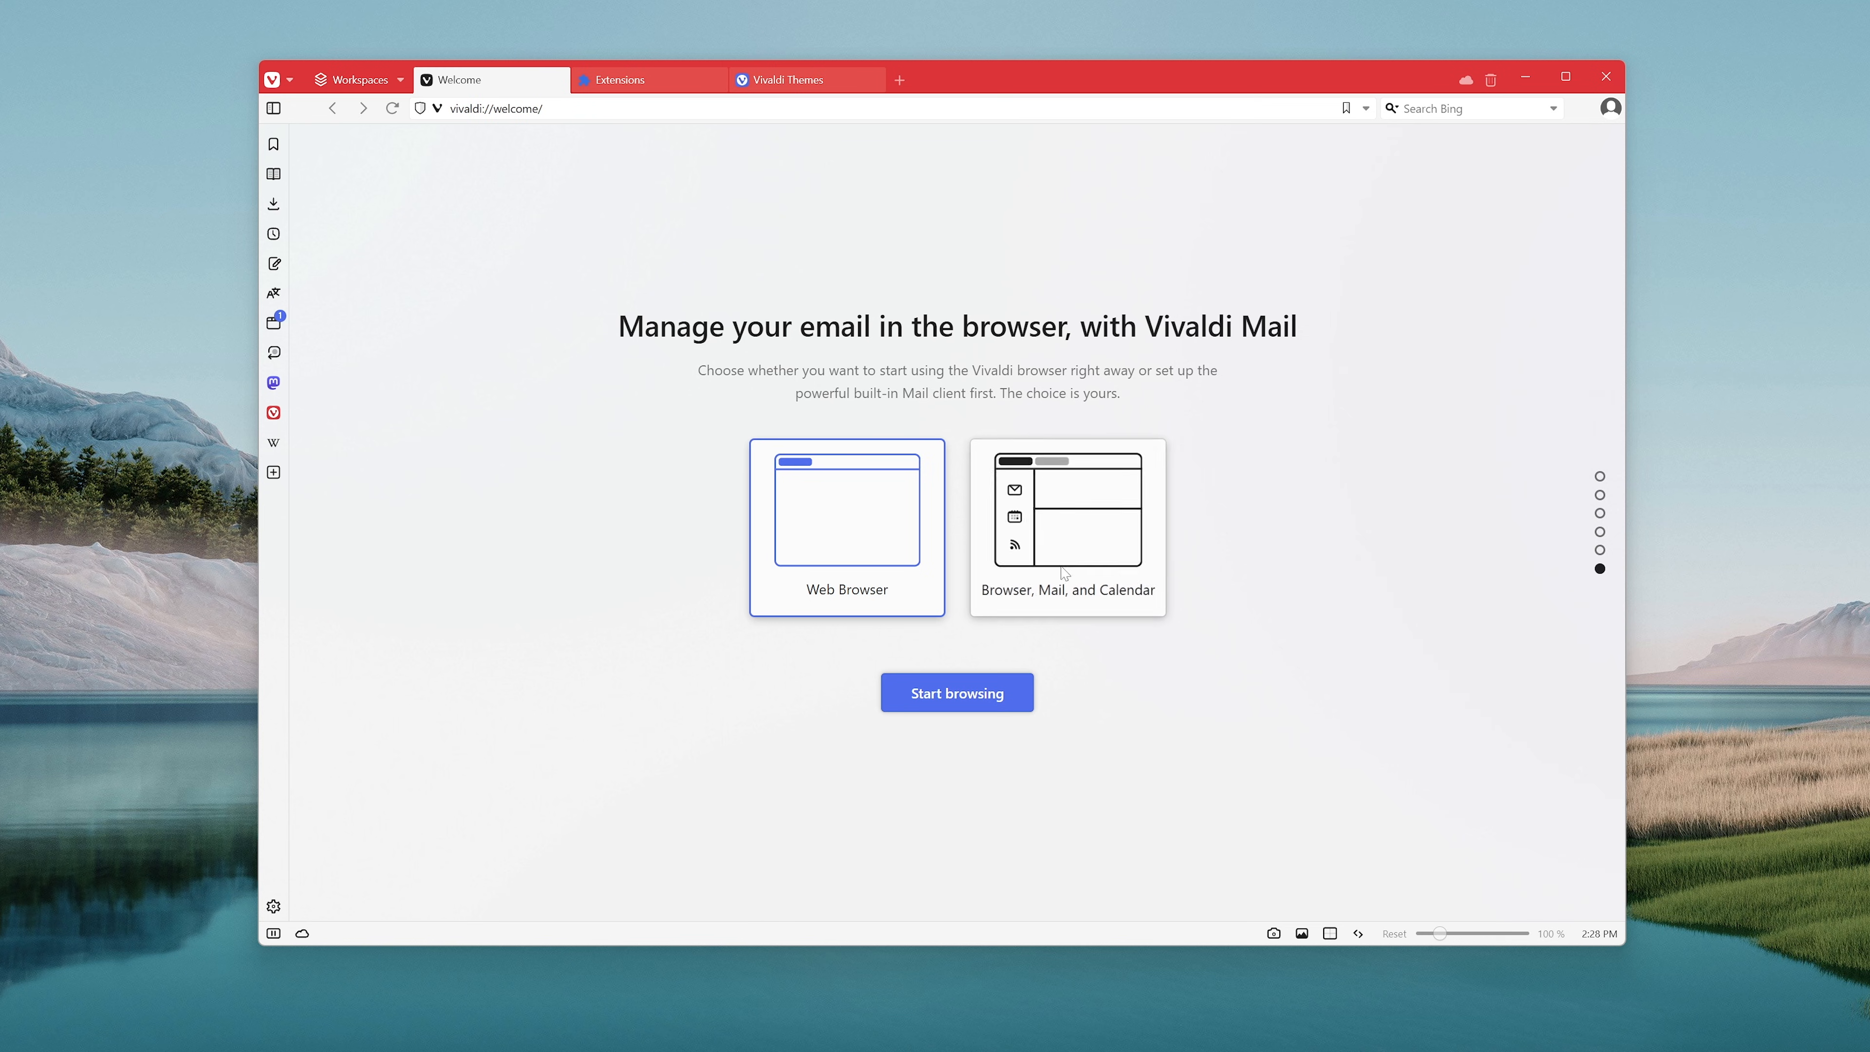
mouse_move(1058, 514)
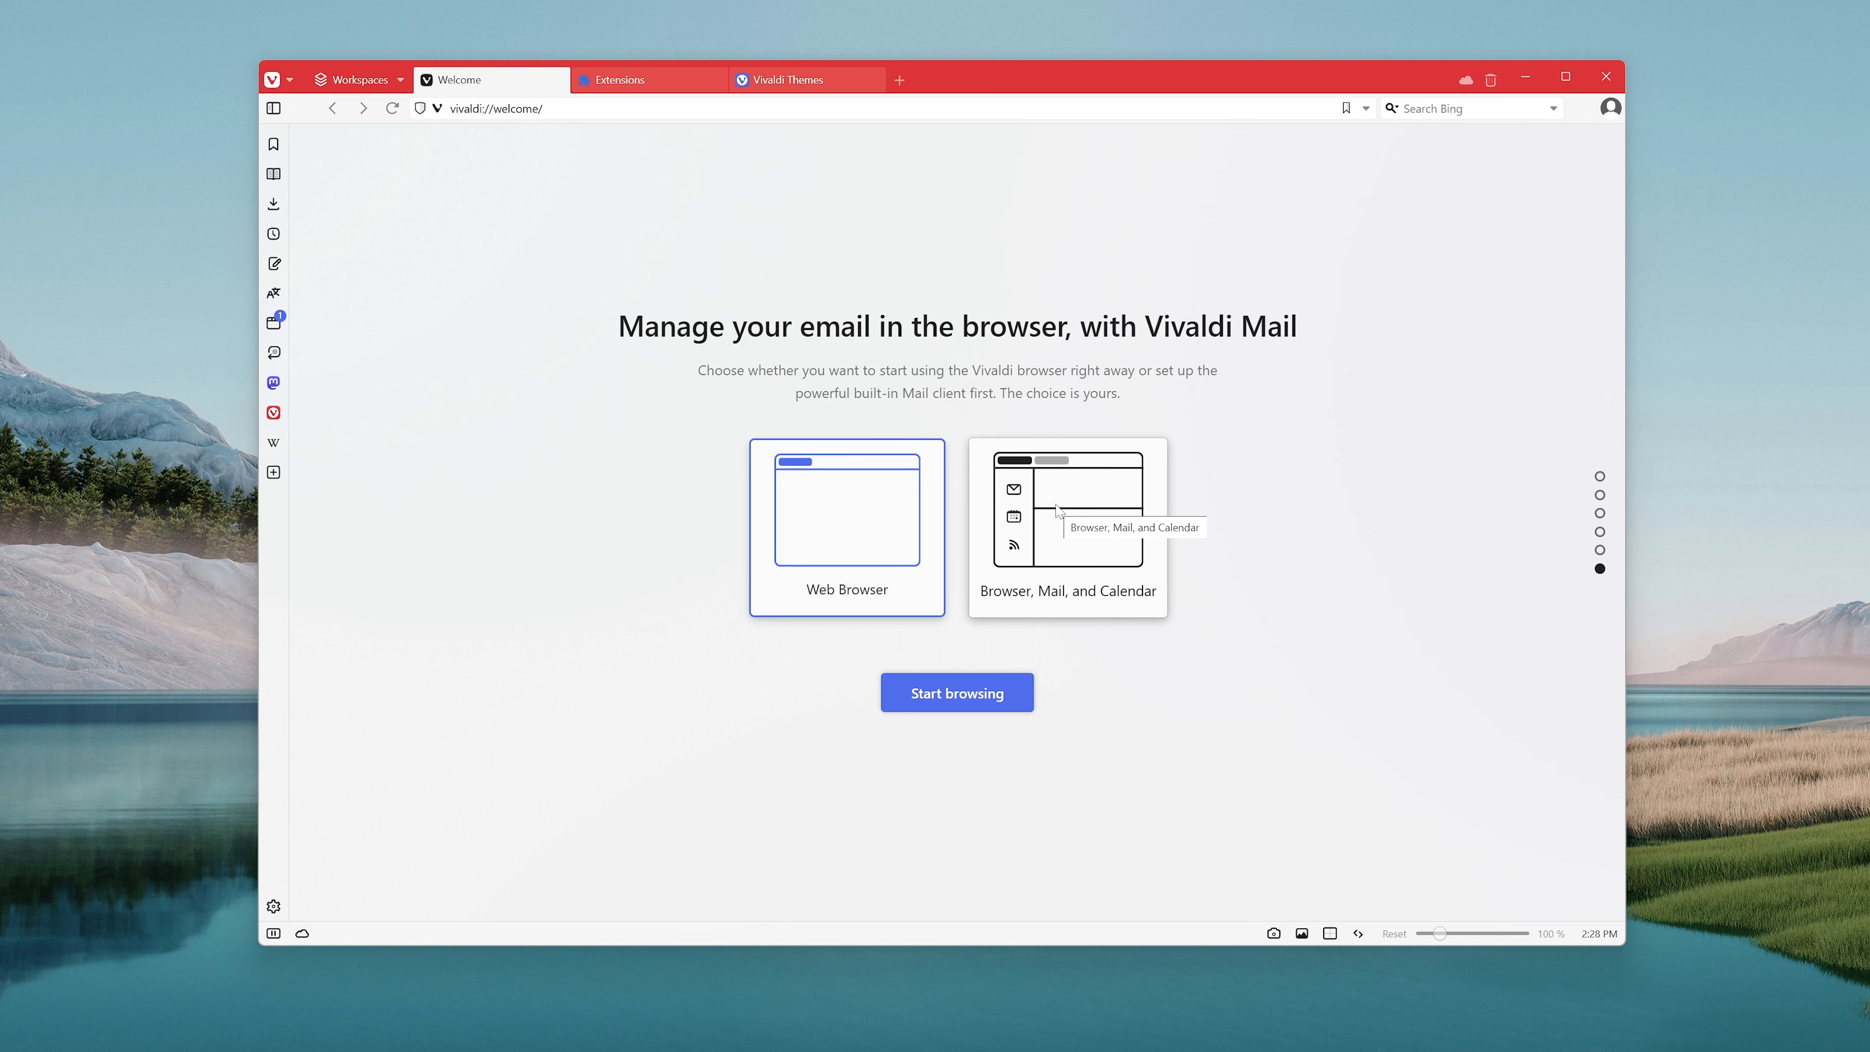
- Preview the mail-and-calendar mode, keep plain Web Browser, and start browsing
click(1067, 527)
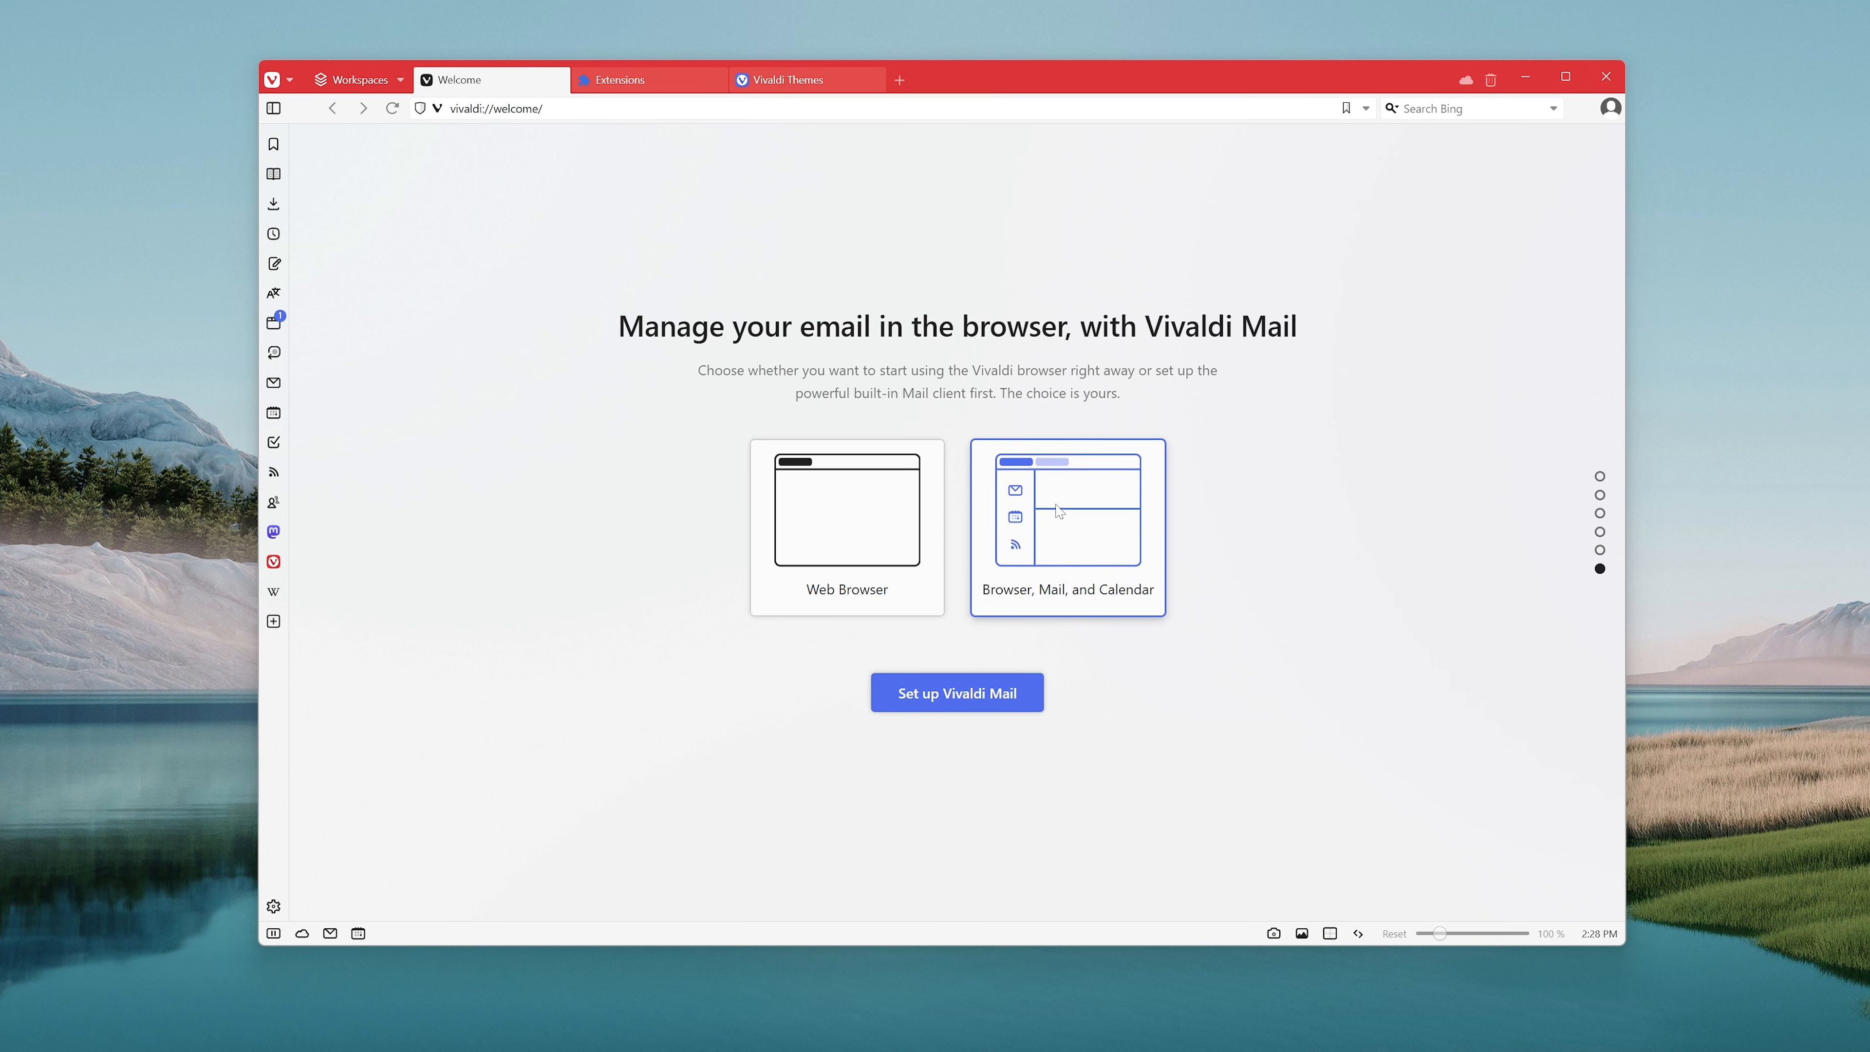
mouse_move(451, 464)
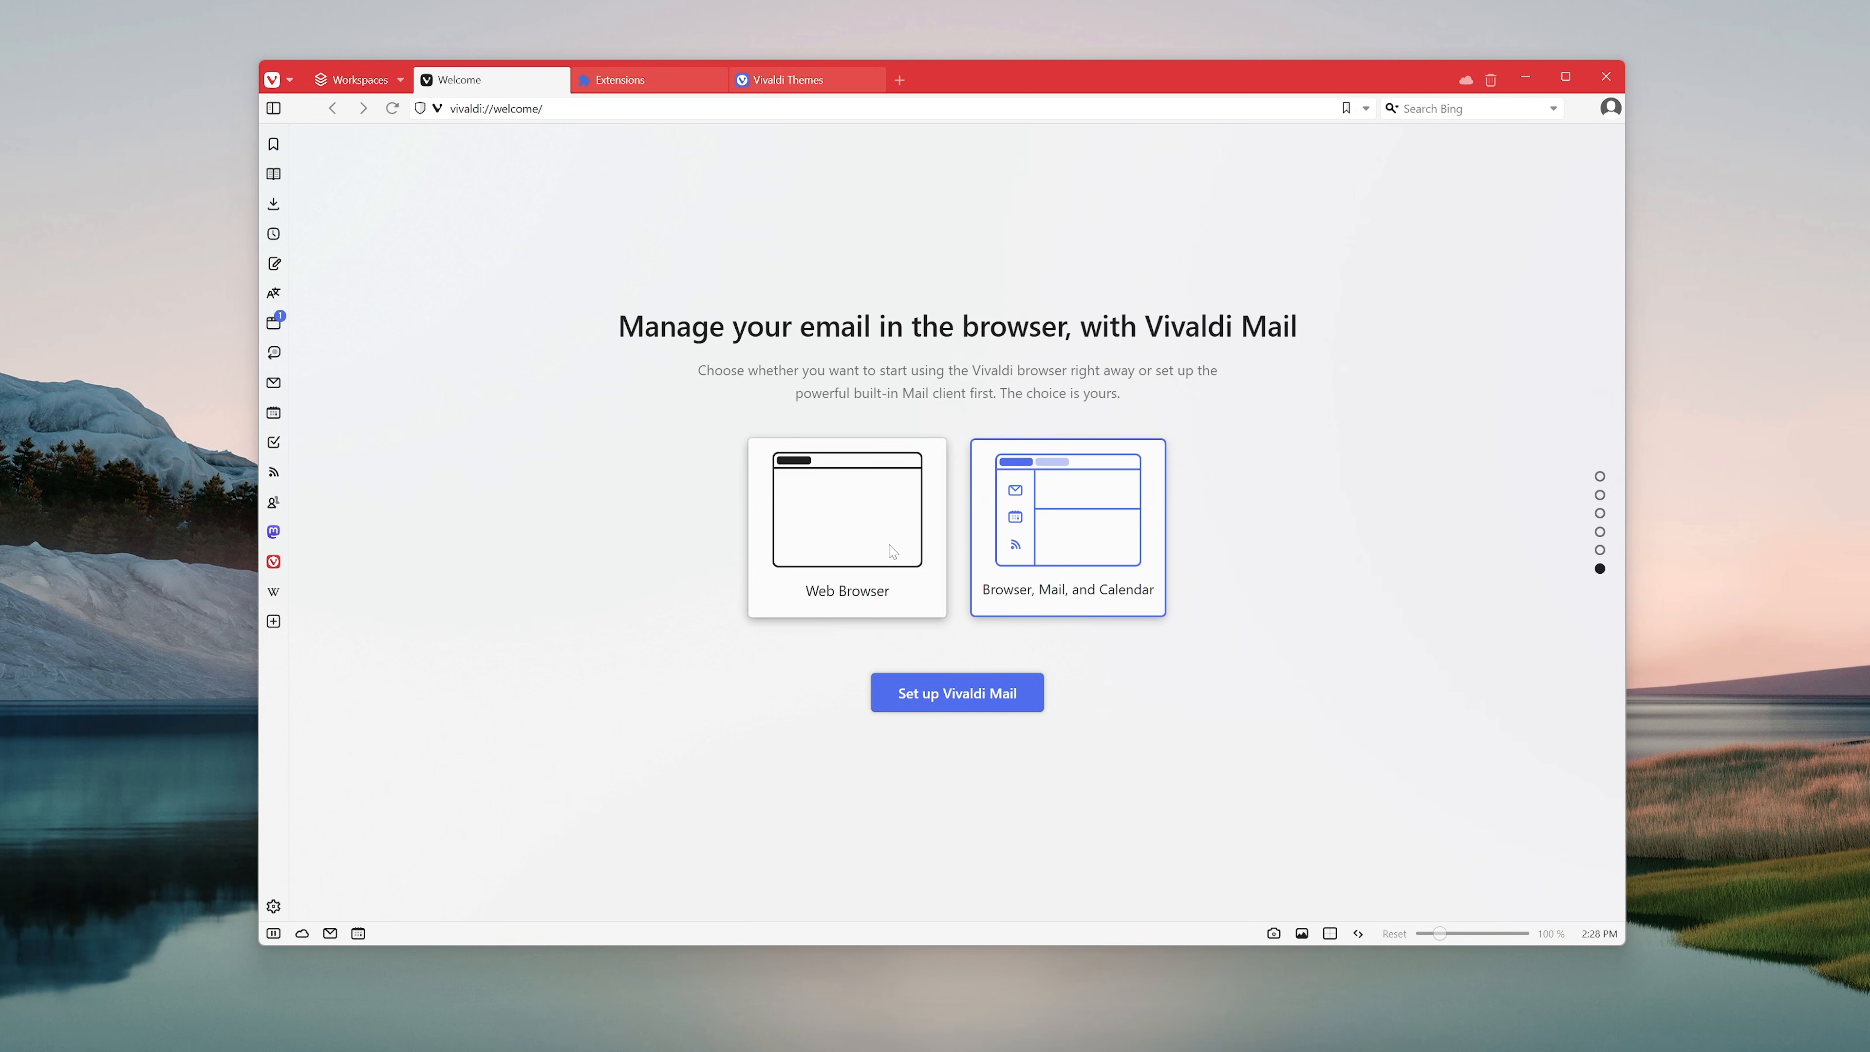
click(845, 528)
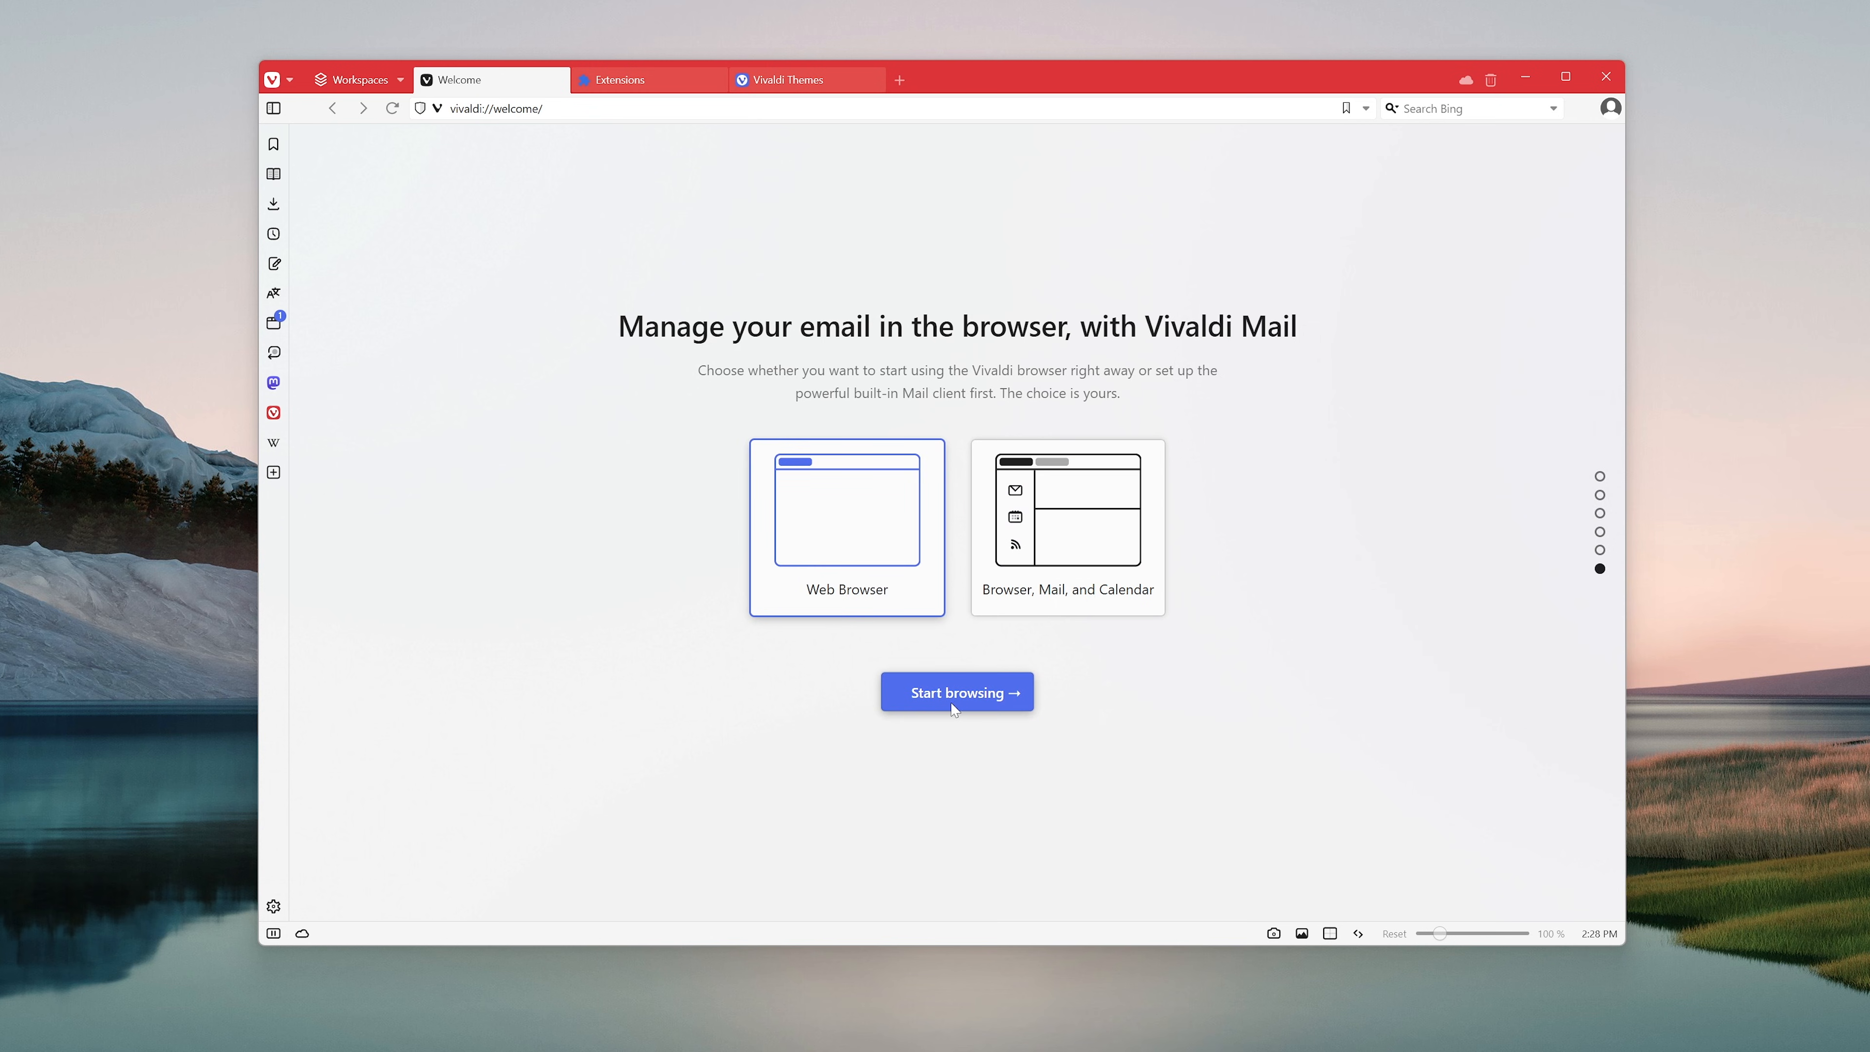
click(957, 691)
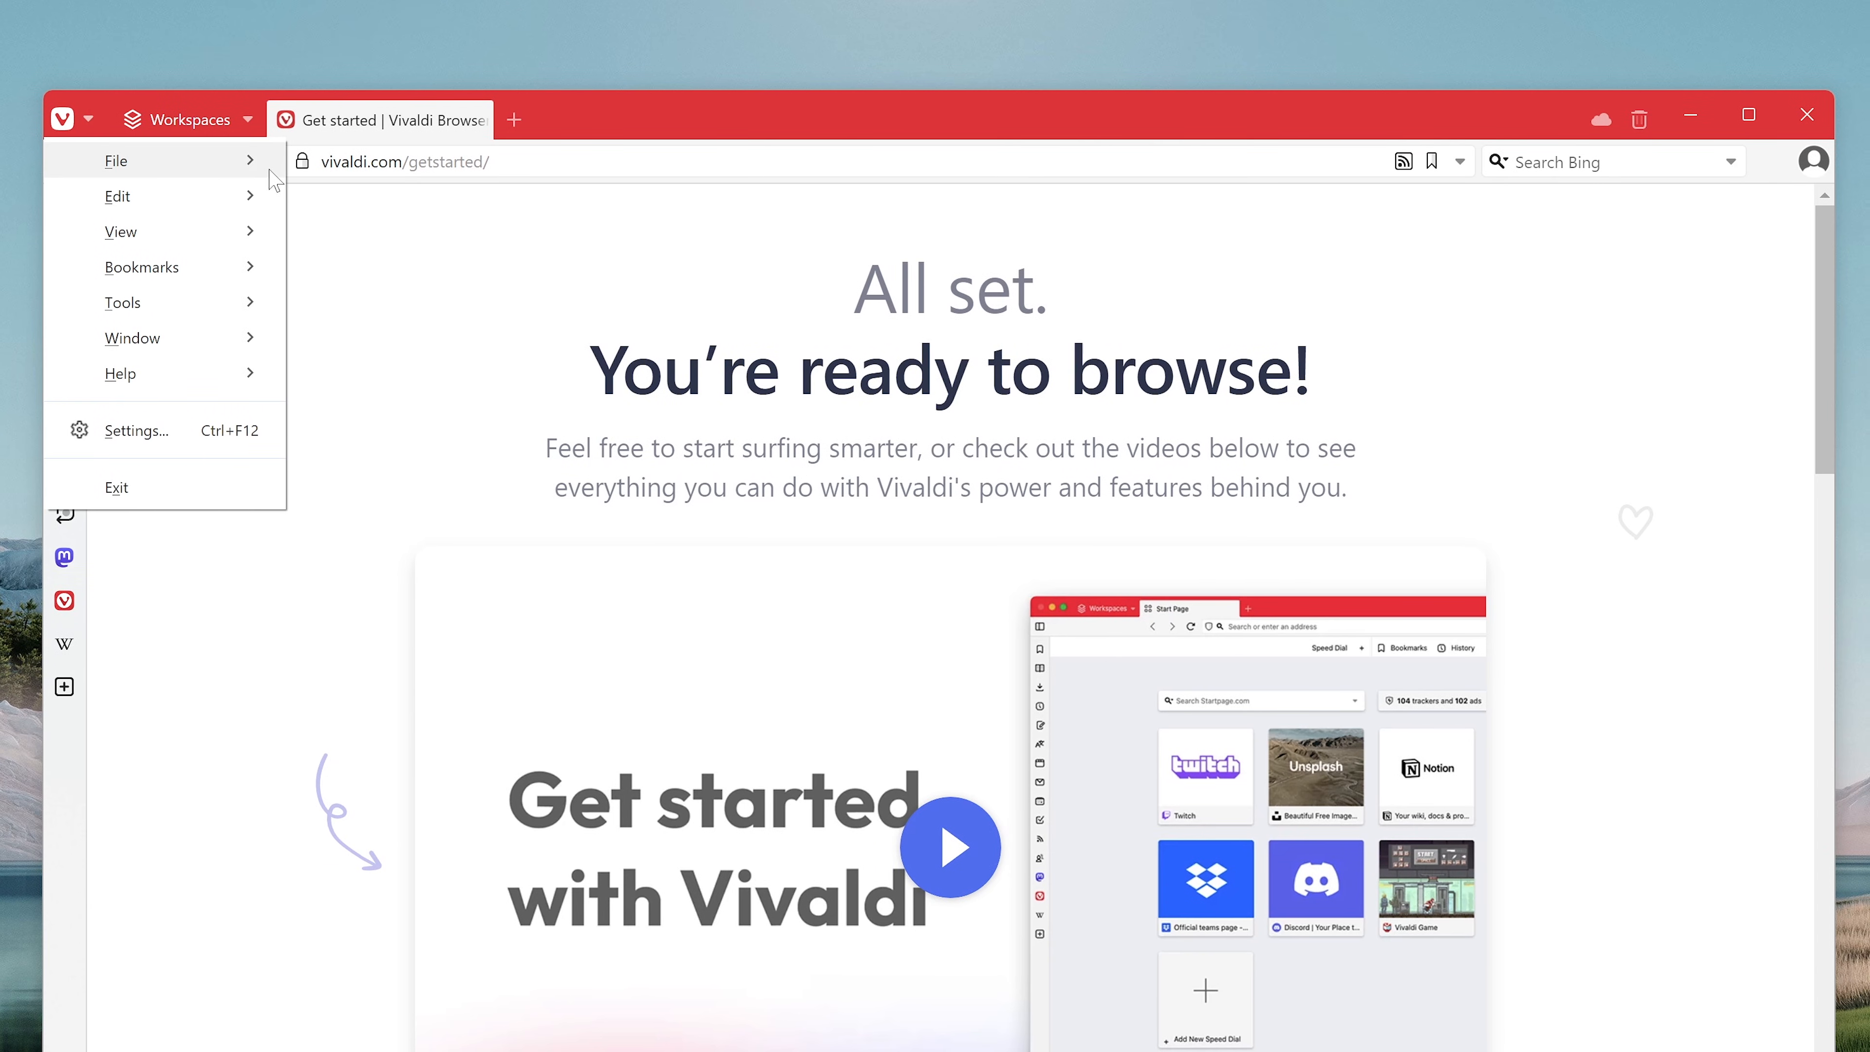
- Show the File submenu from the Vivaldi menu over the All set page
click(116, 159)
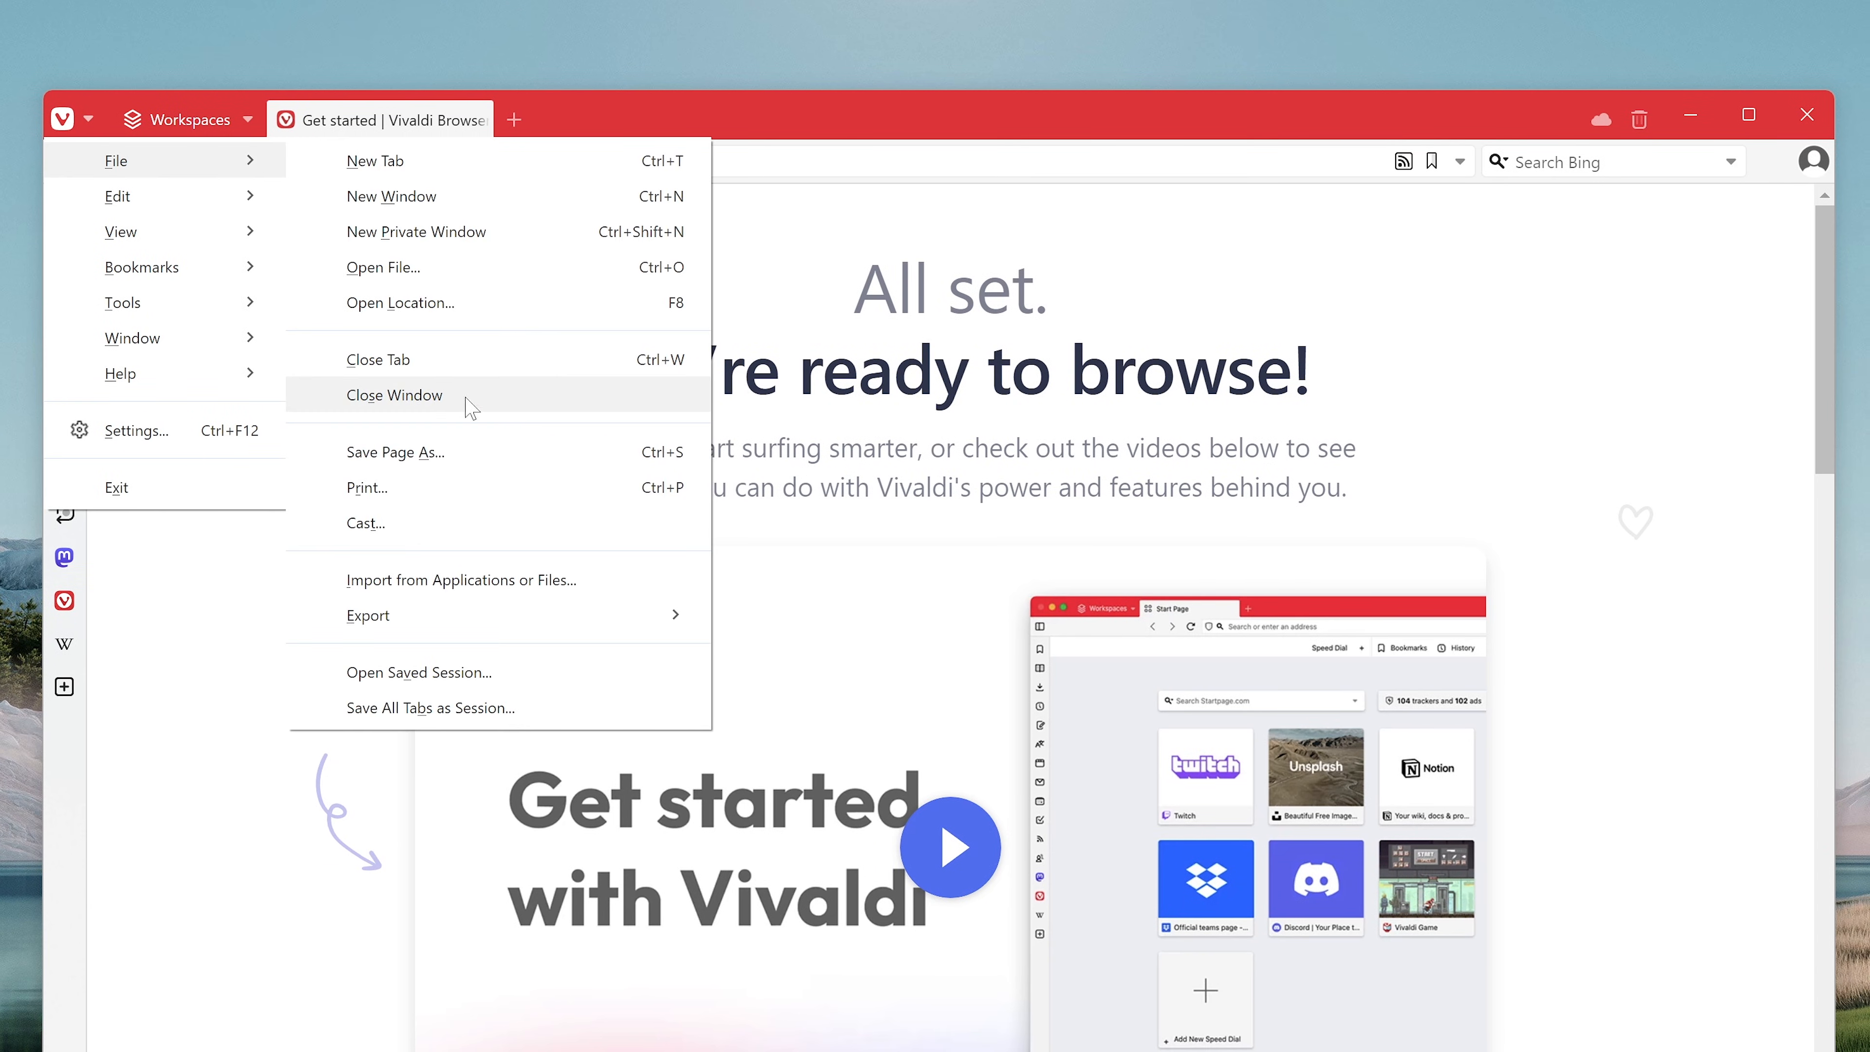
- Start importing bookmarks, passwords, history and extensions from Microsoft Edge Profile 1
click(461, 579)
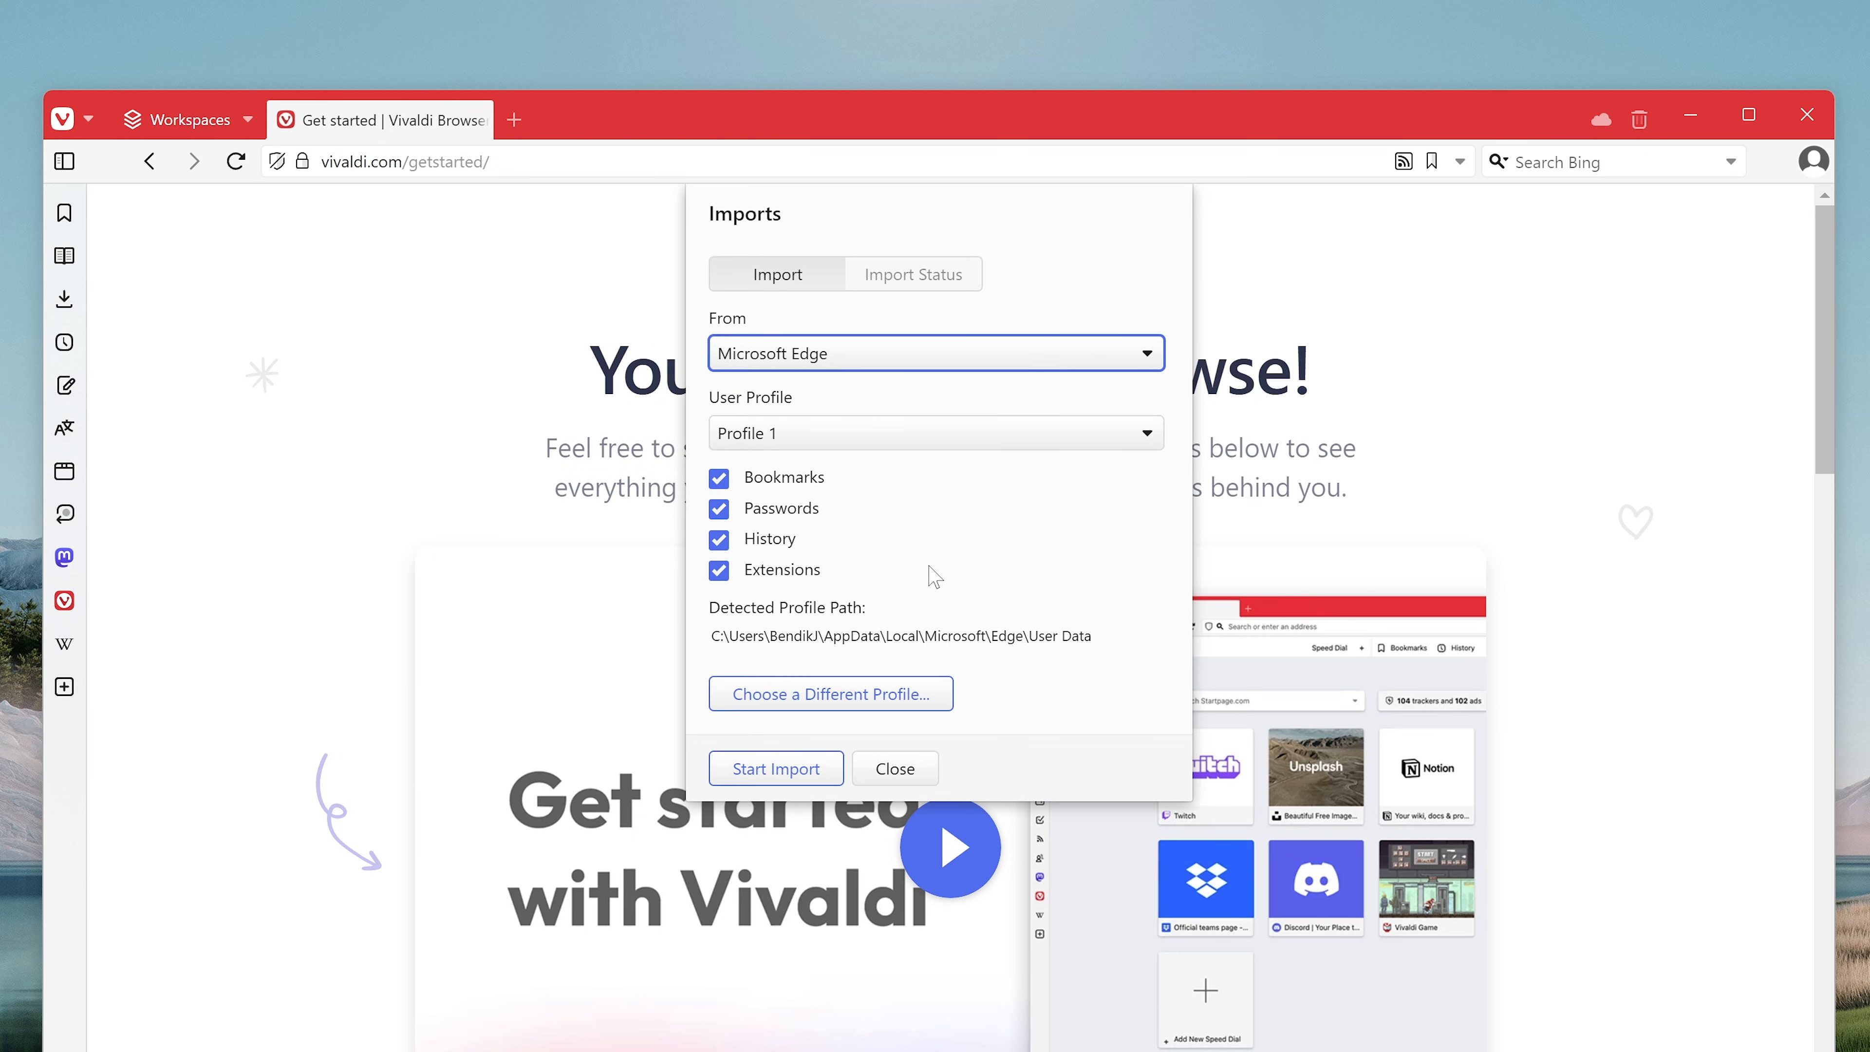
mouse_move(1024, 351)
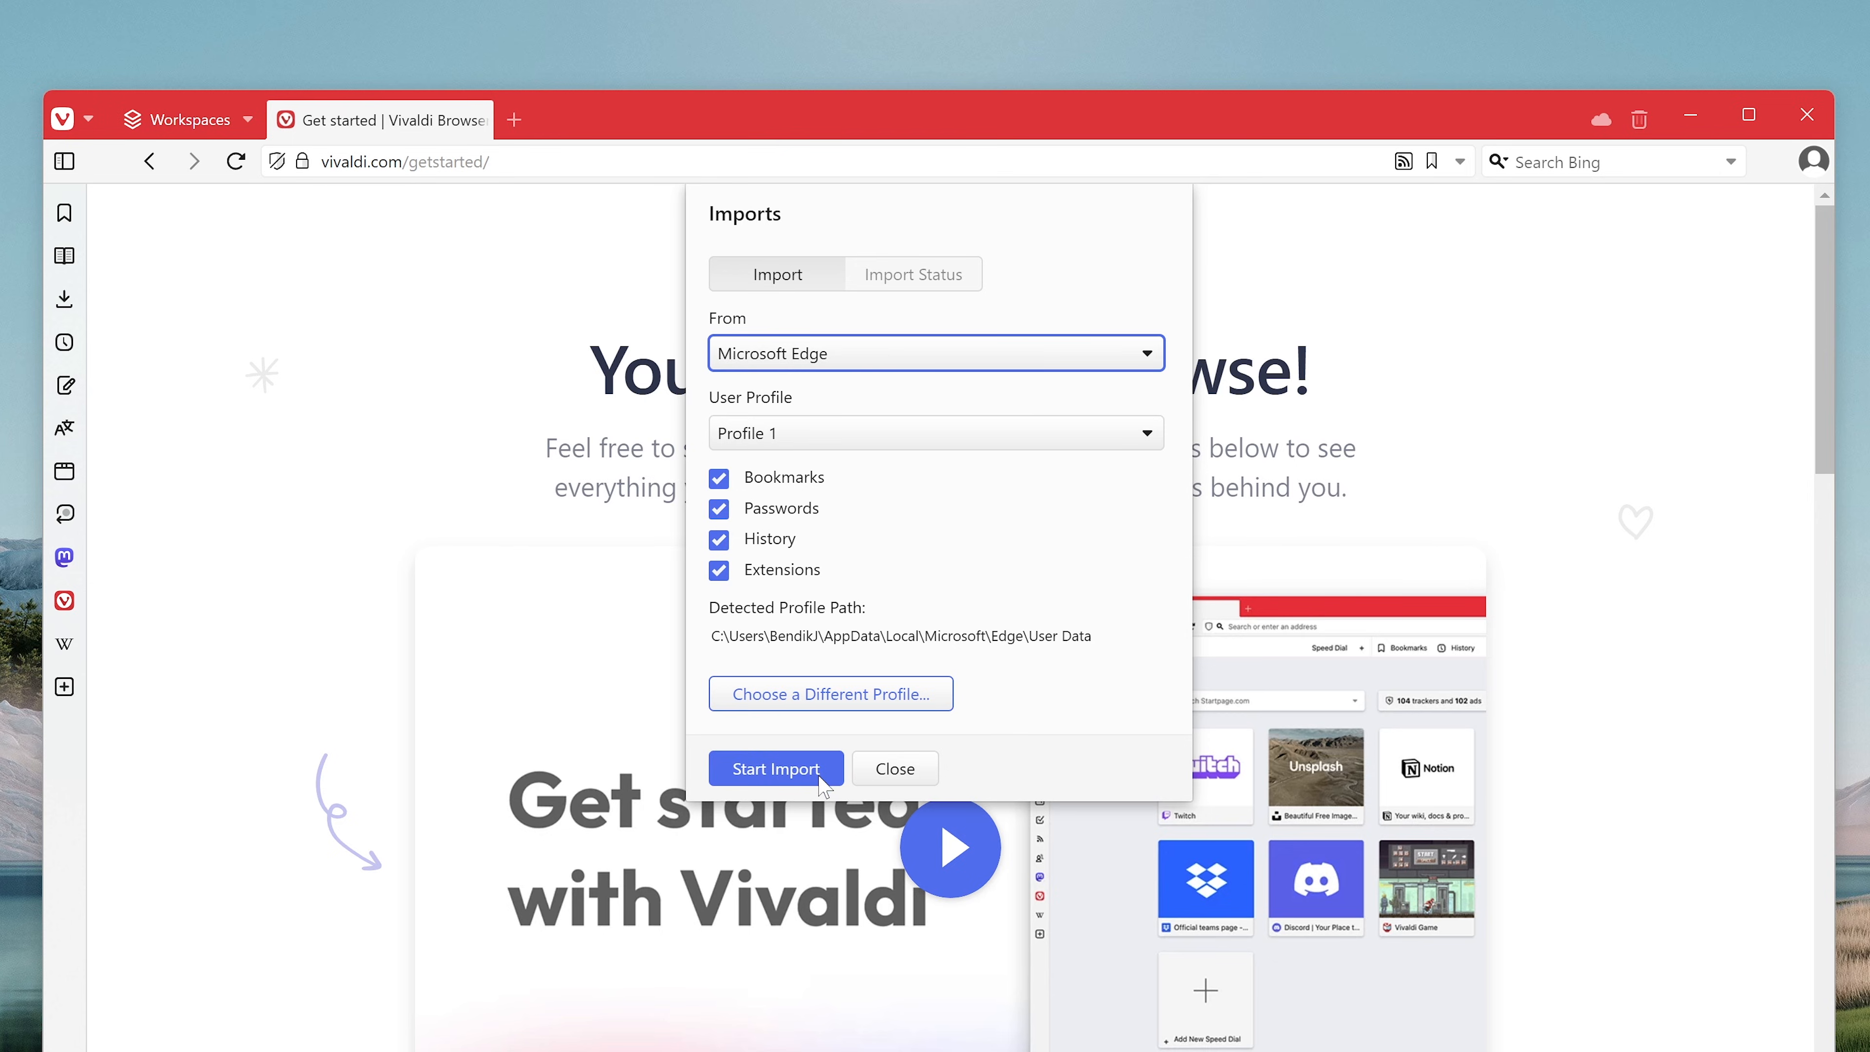
click(775, 768)
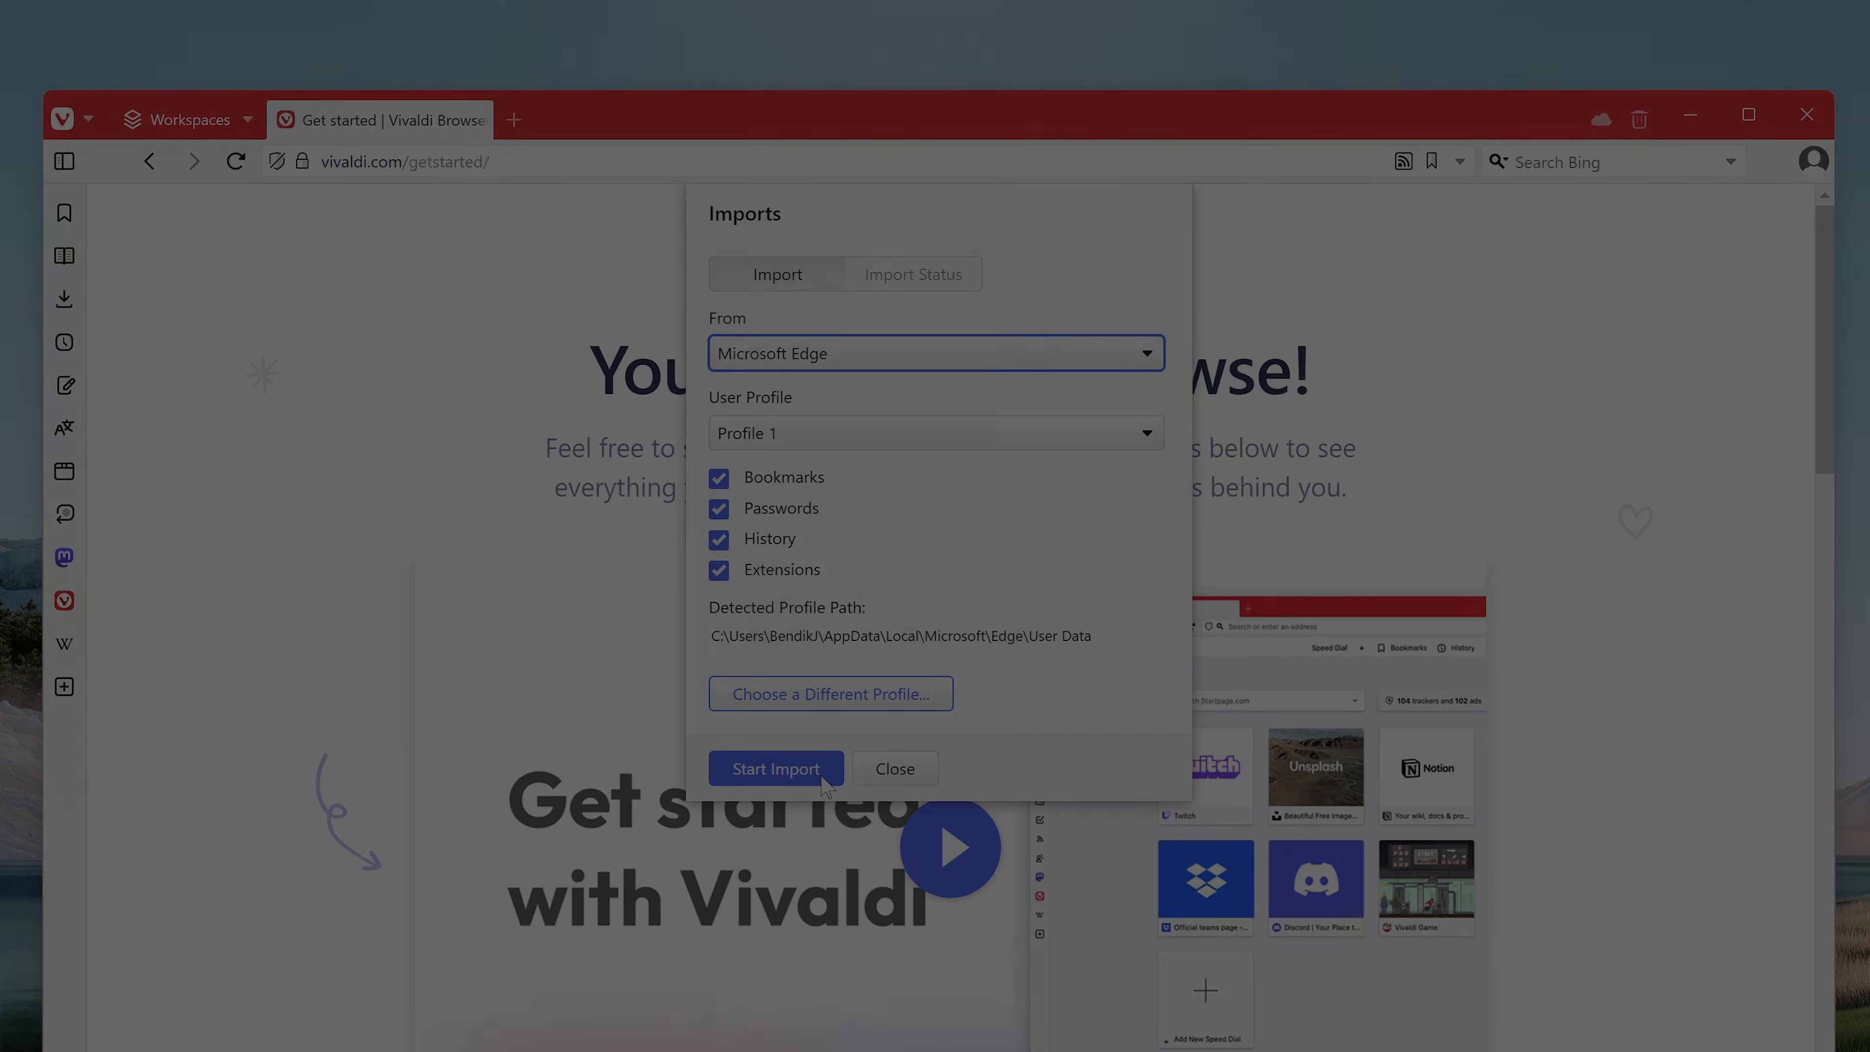